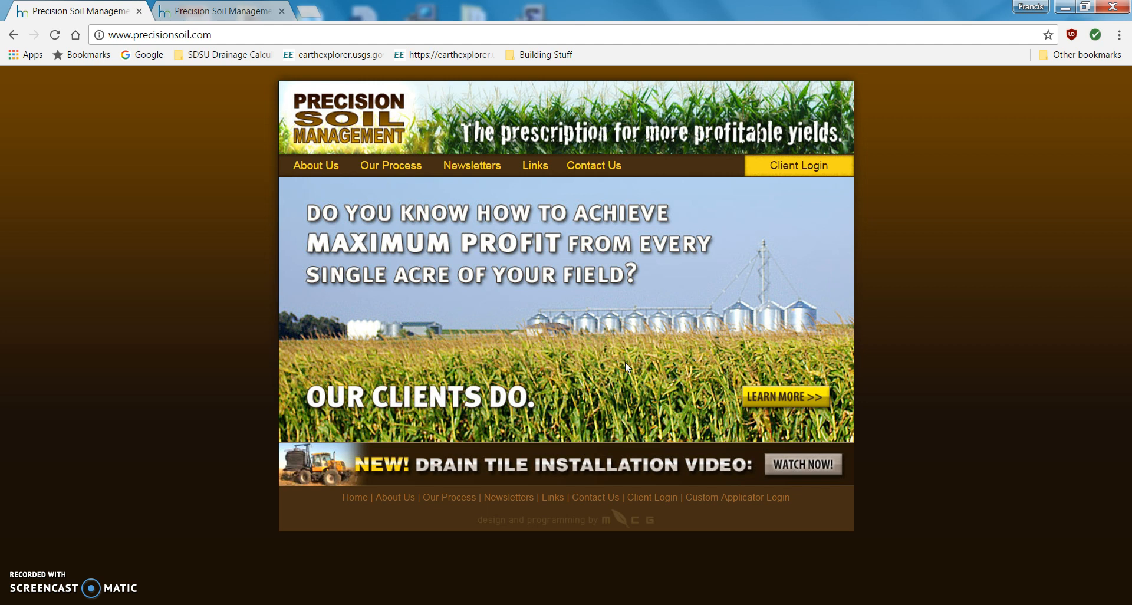
mouse_move(464, 435)
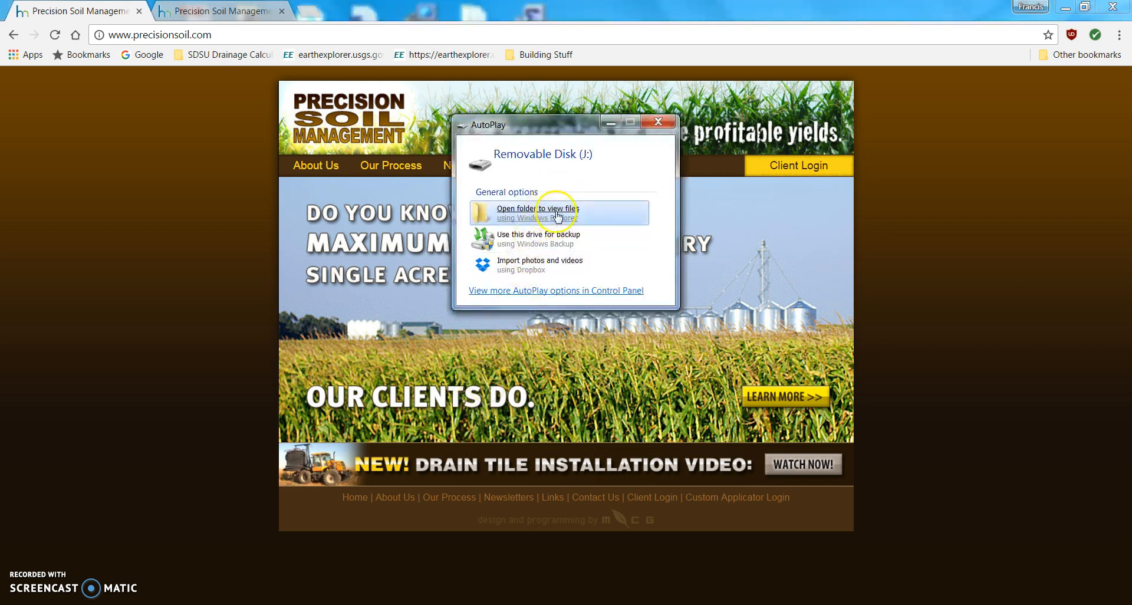
Step: View the jump drive's contents, the old MZEYP358.cn1 folder from 4/28/2017
left_click(538, 212)
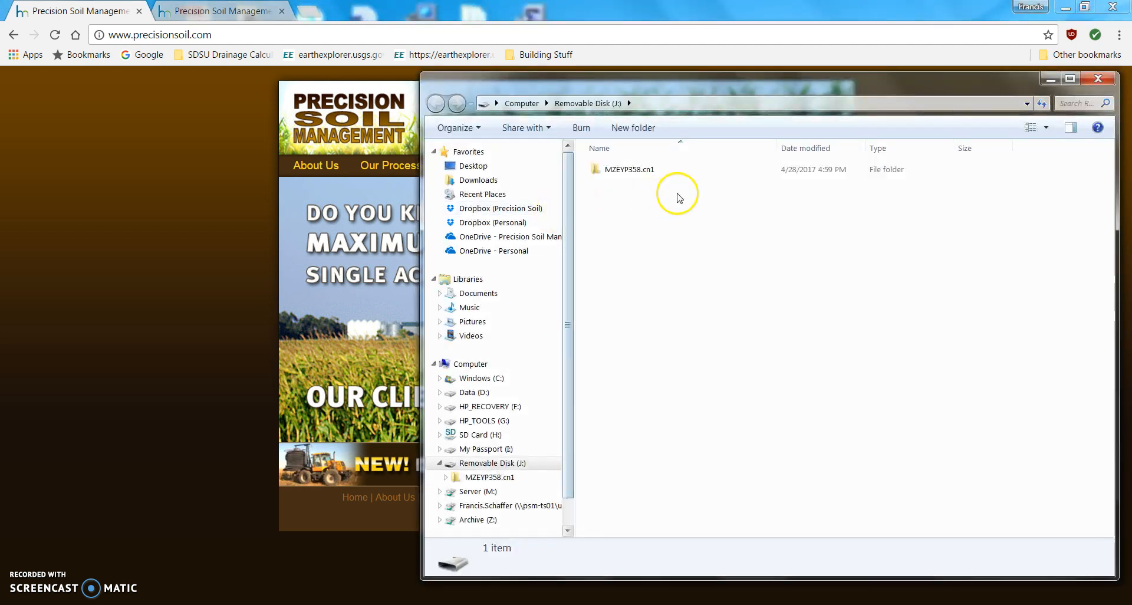
mouse_move(650, 184)
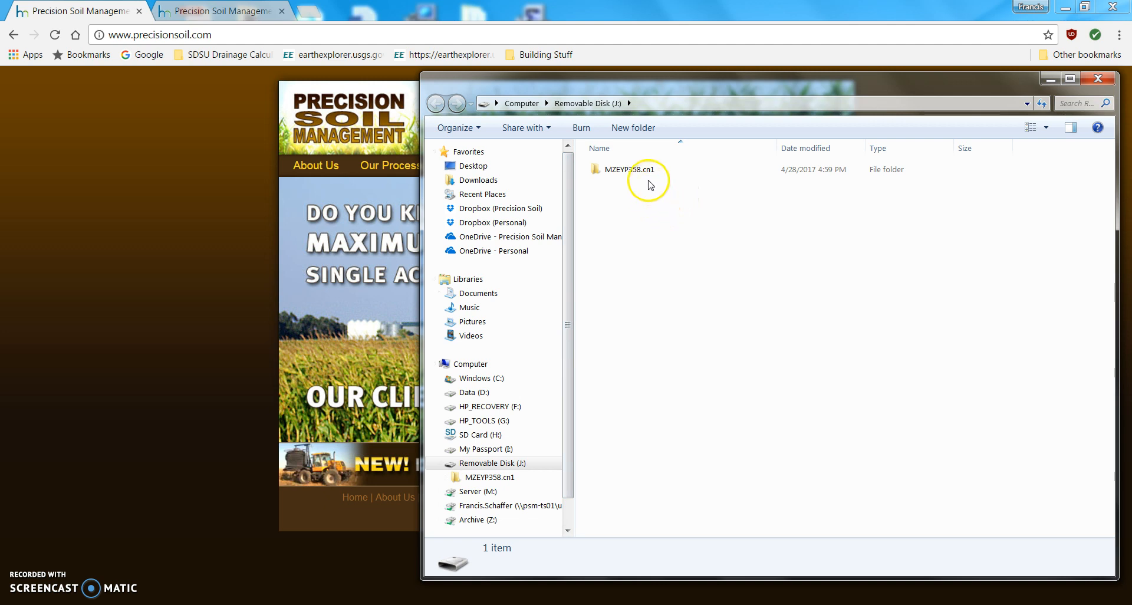
left_click(629, 168)
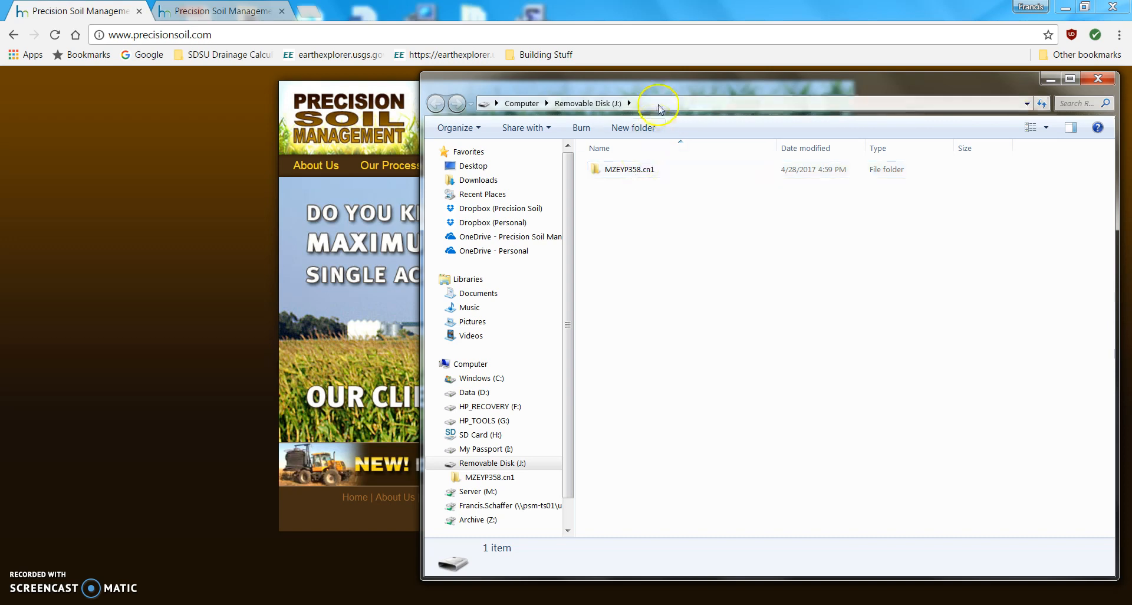
mouse_move(758, 201)
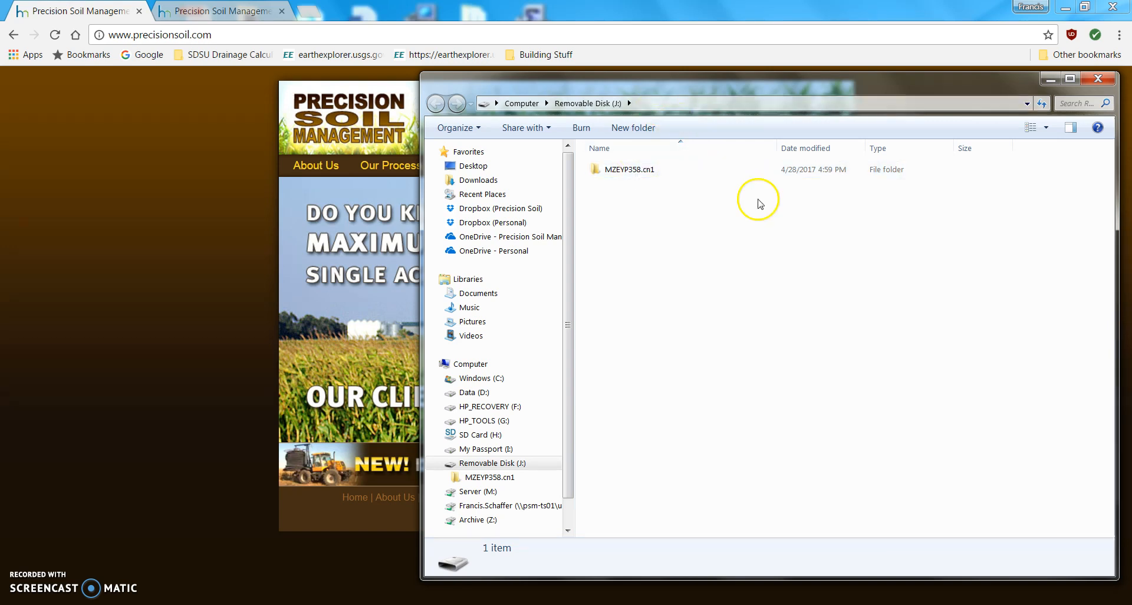
mouse_move(769, 228)
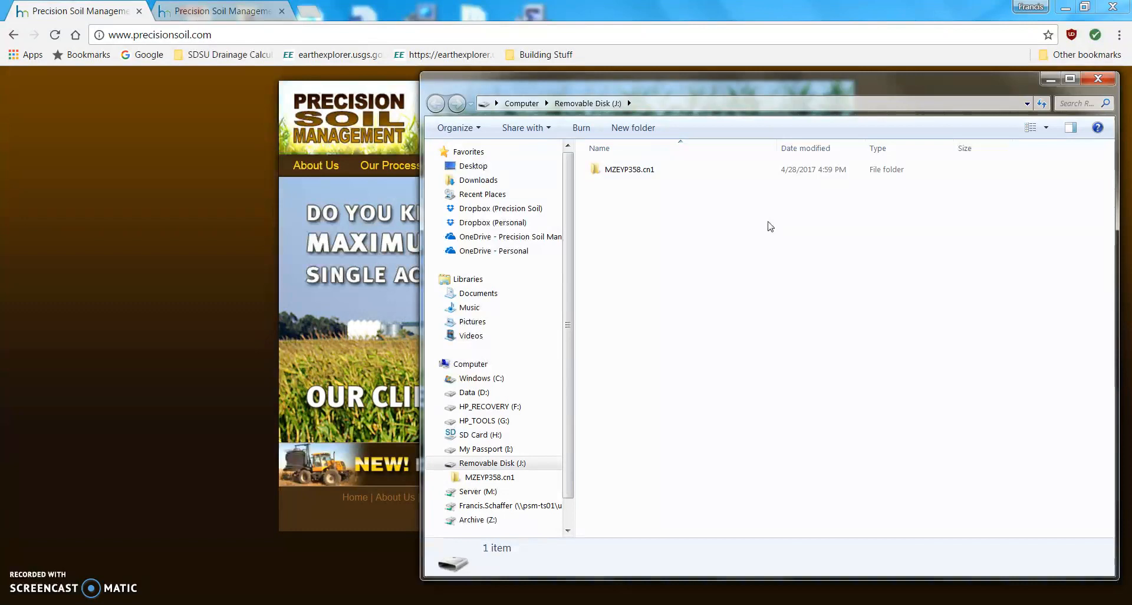
mouse_move(680, 239)
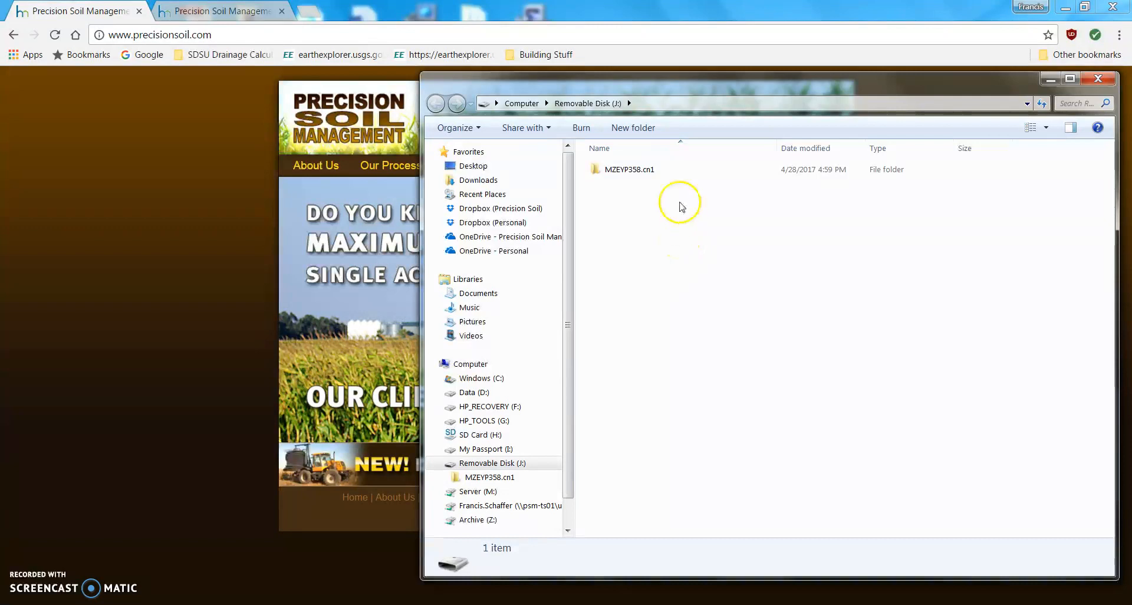
Step: Delete MZEYP358.cn1 and confirm, leaving Removable Disk (J:) empty
left_click(628, 168)
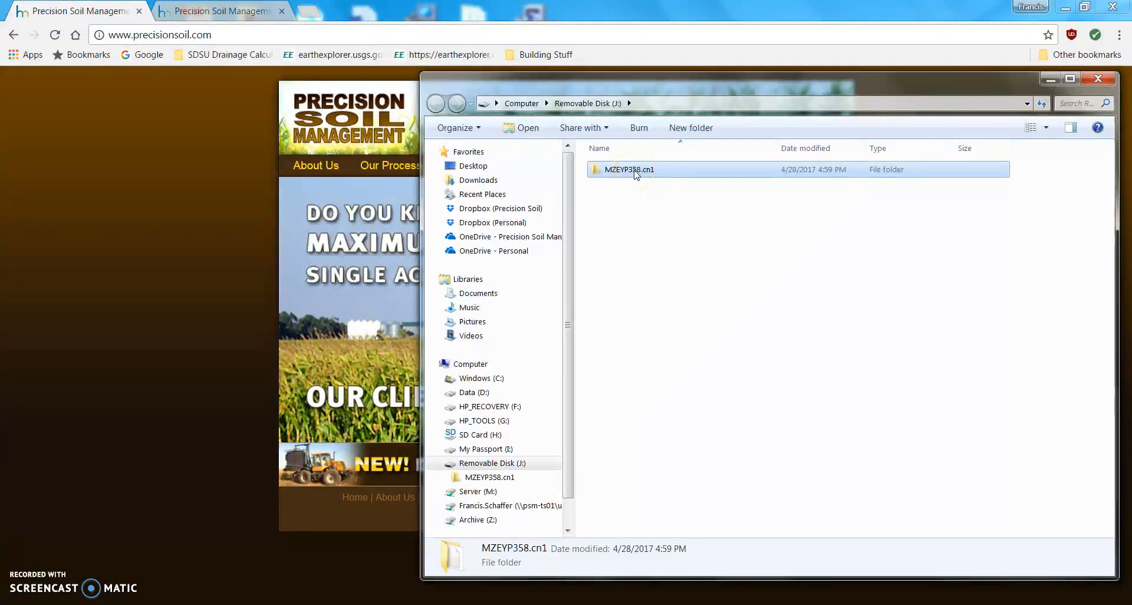
right_click(628, 169)
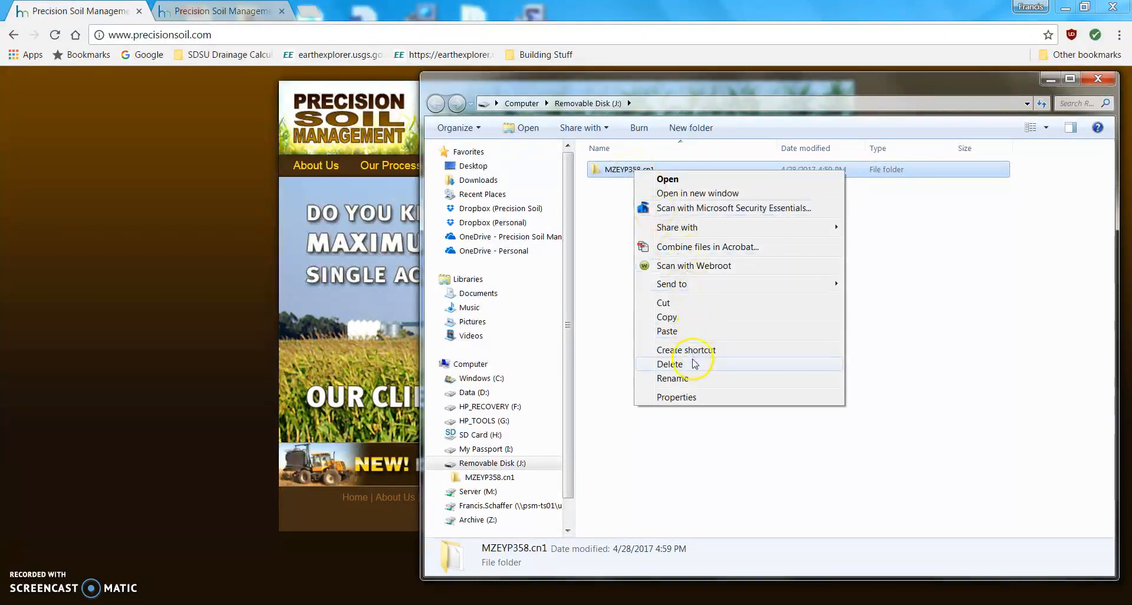
left_click(671, 364)
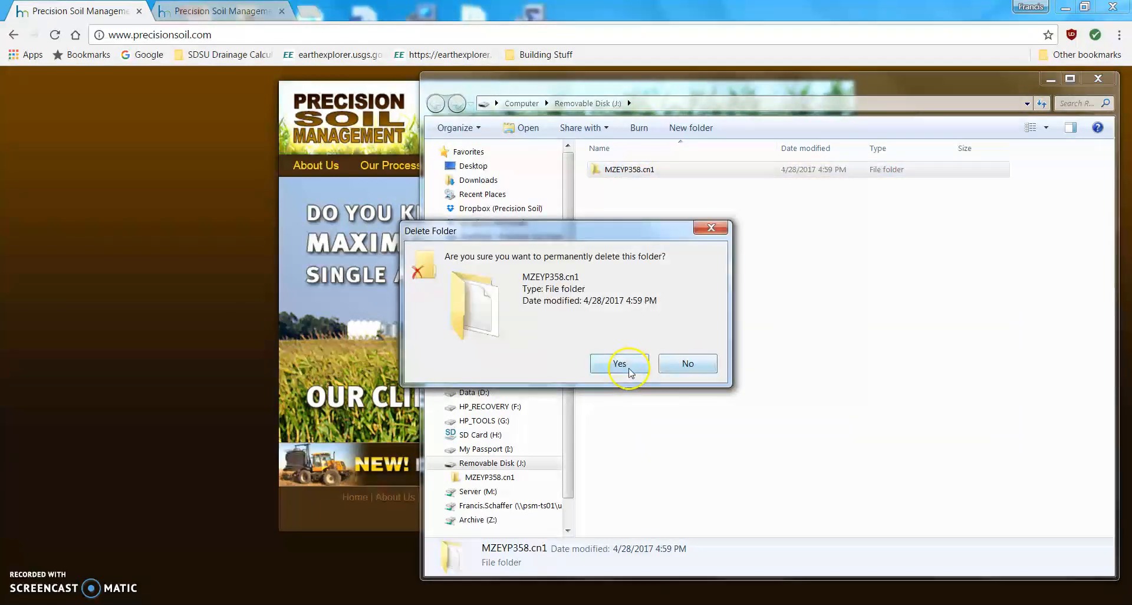
left_click(620, 364)
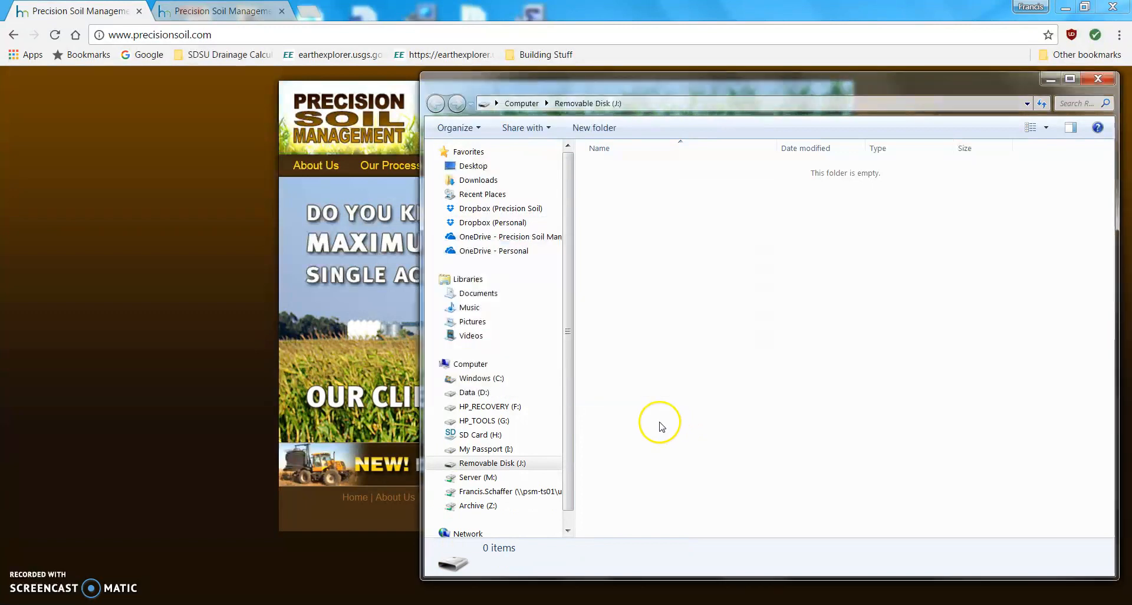
mouse_move(626, 339)
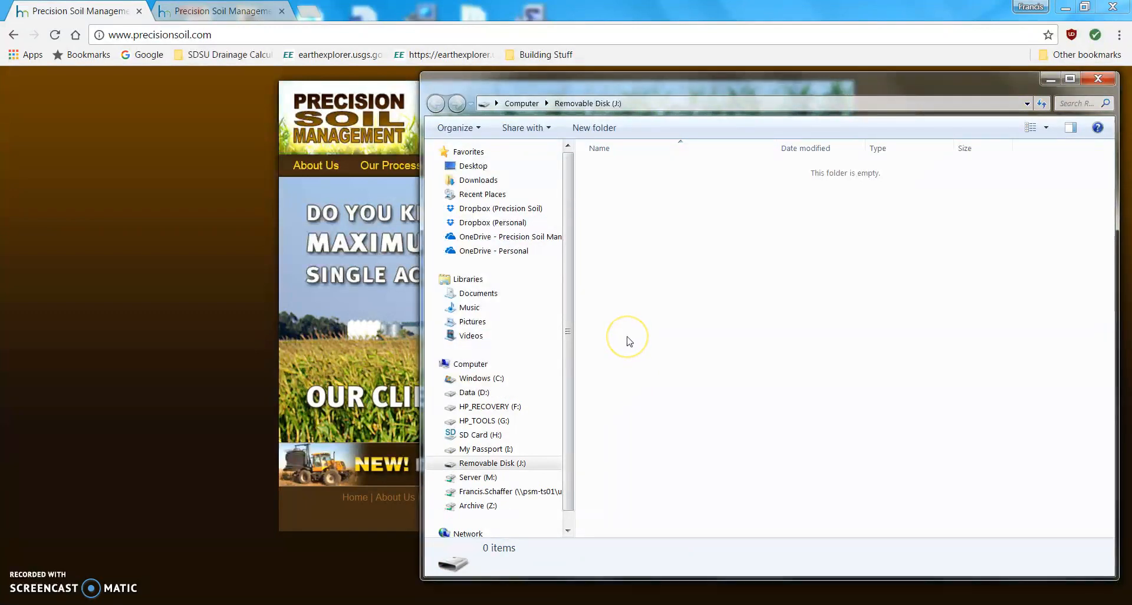
mouse_move(626, 340)
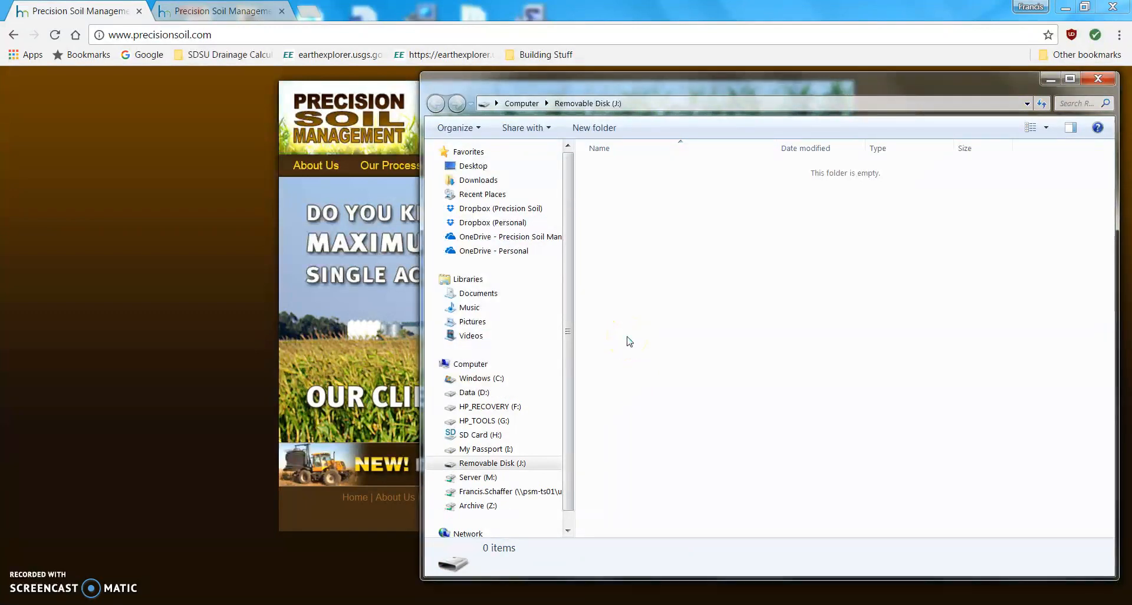
Step: Navigate Dropbox (Precision Soil) > Millar Farms > Prescriptions 2017 > Planter, showing HOYXPV42.cn1
left_click(501, 207)
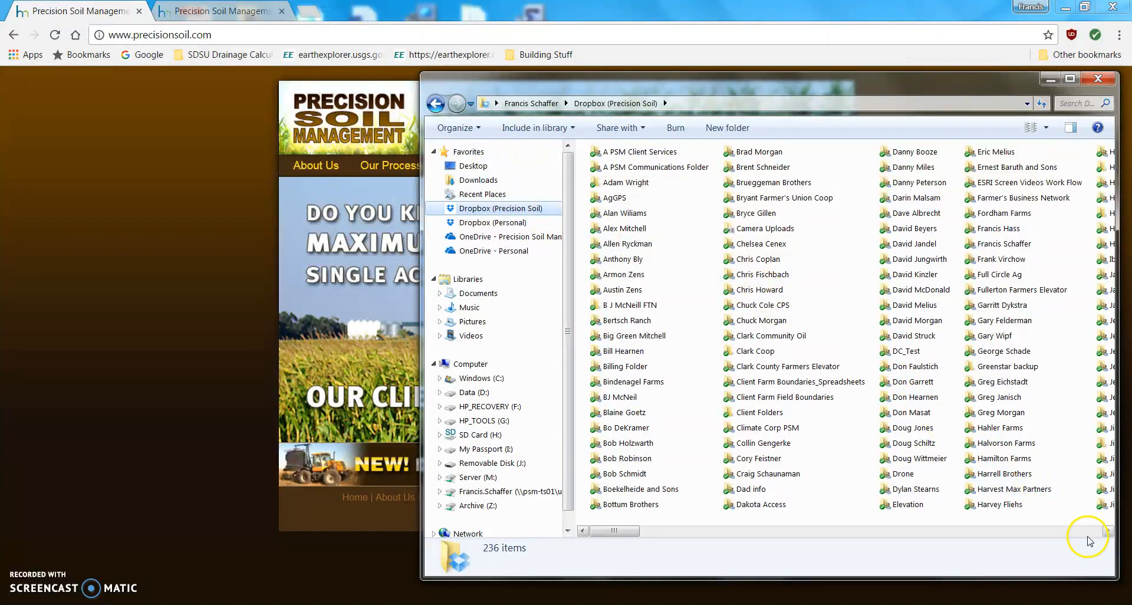
scroll("right", 3)
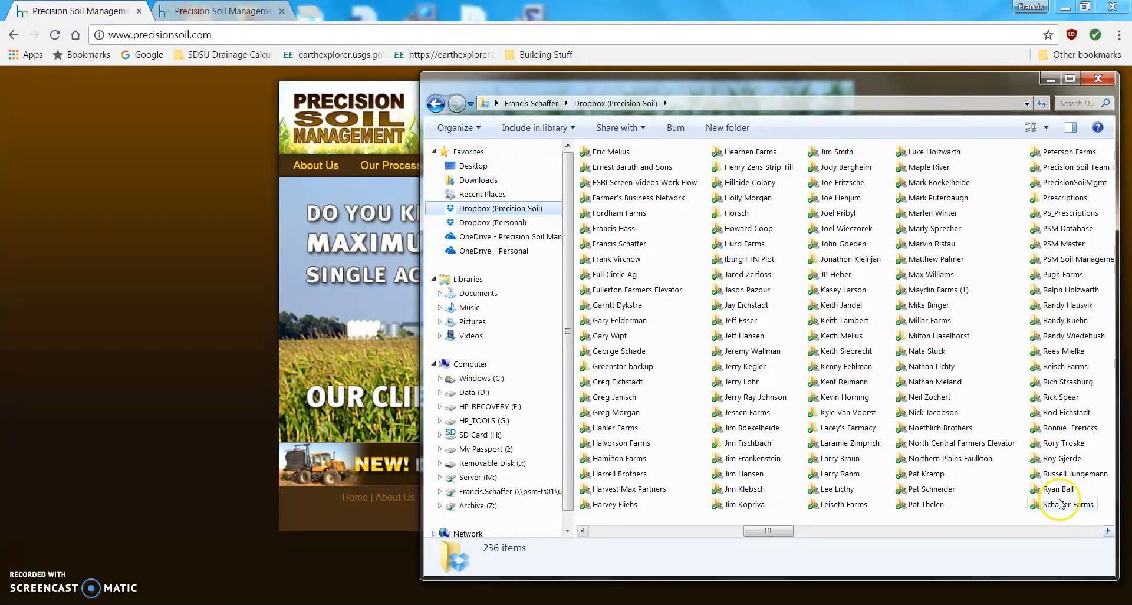
mouse_move(927, 321)
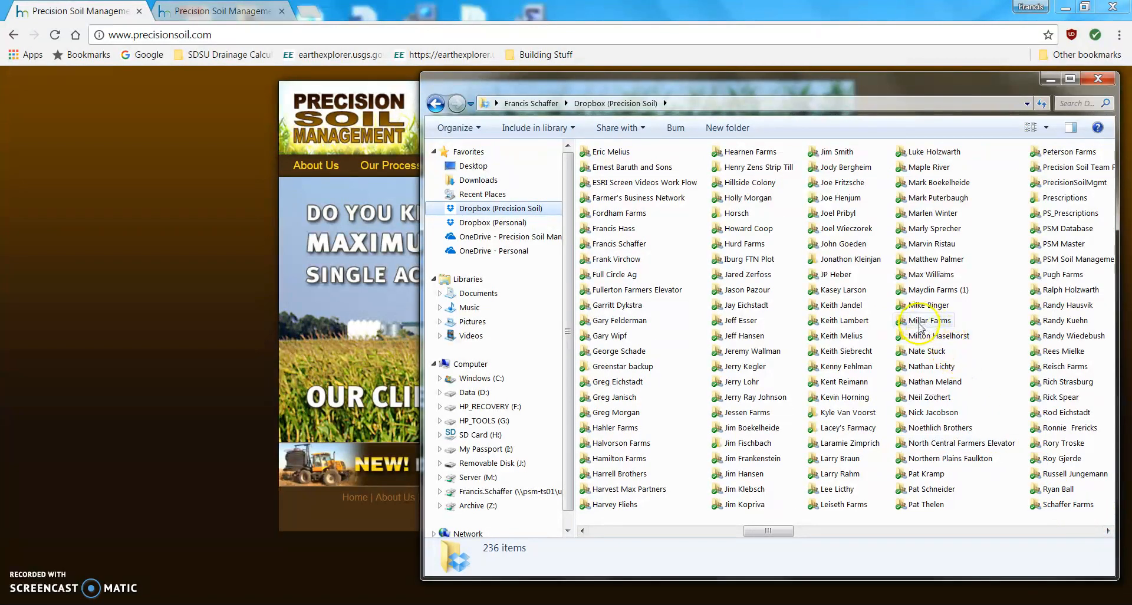
double_click(927, 321)
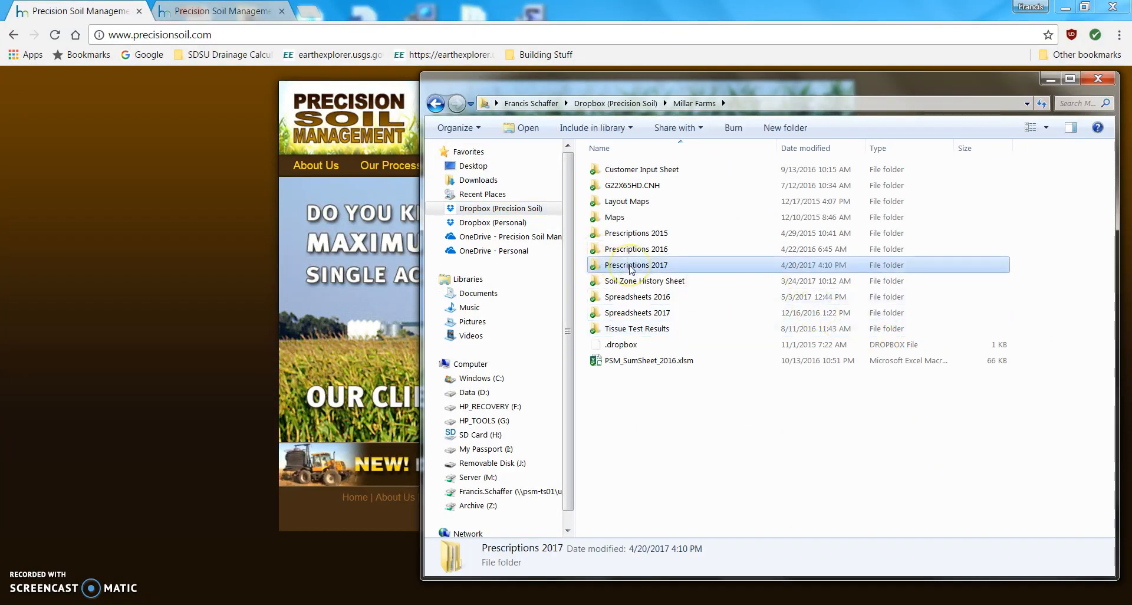
double_click(638, 266)
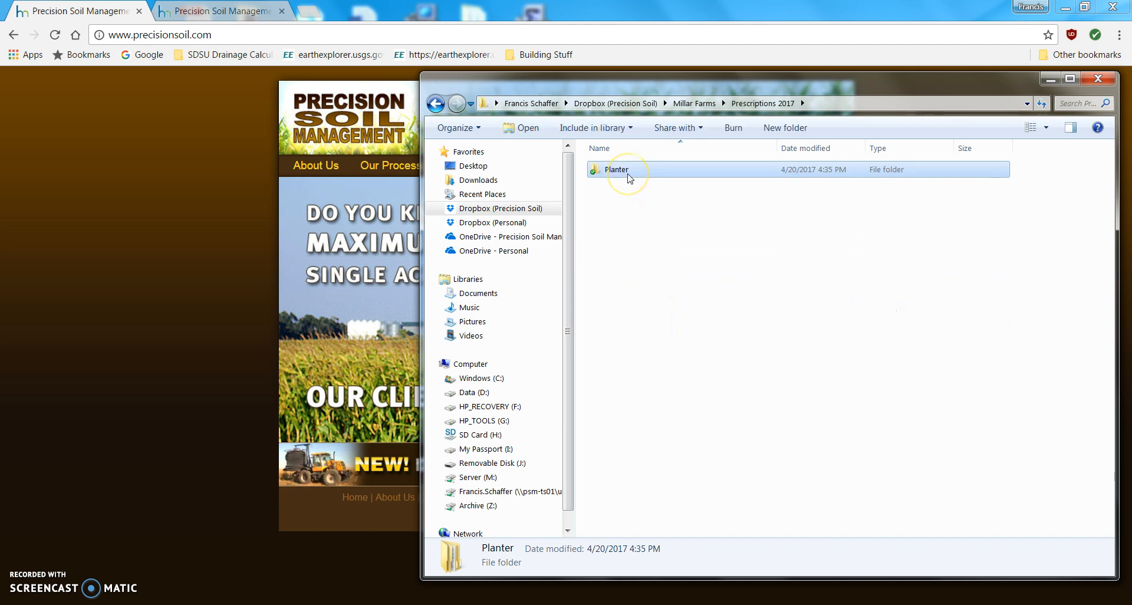
double_click(617, 169)
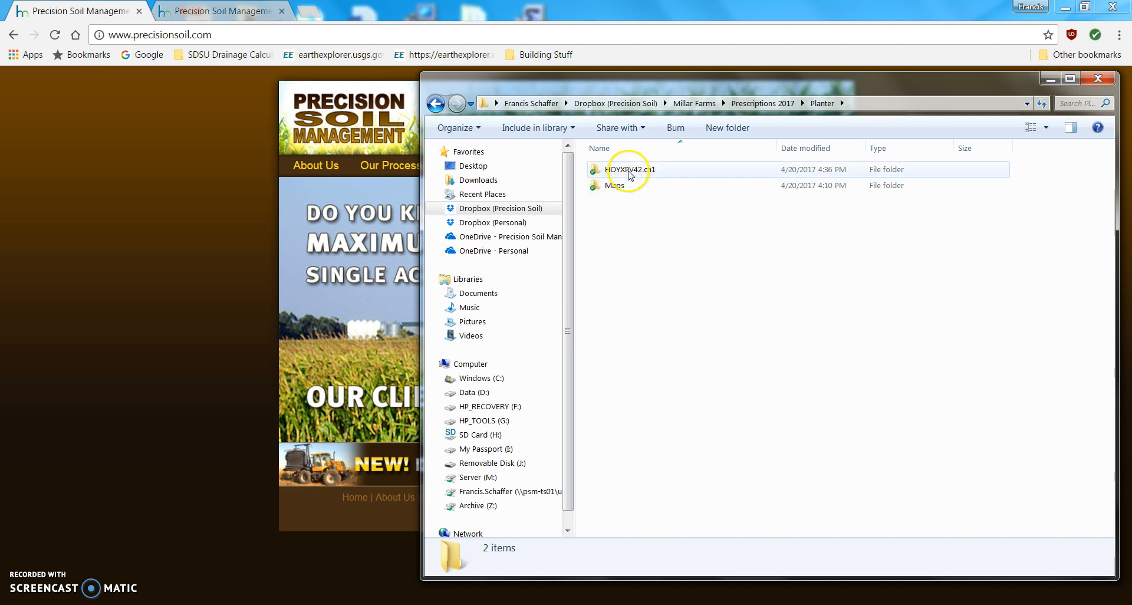
mouse_move(630, 169)
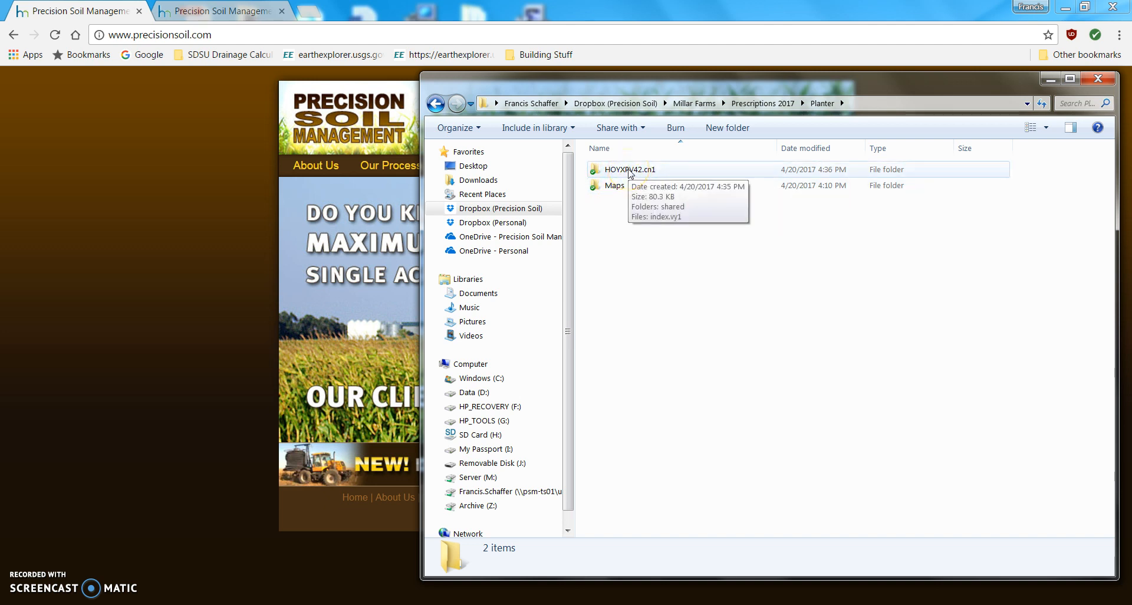
Step: Browse HOYXPV42.cn1's shared folder and the .FLD field folders inside YTCEPIVK.FMD
double_click(629, 168)
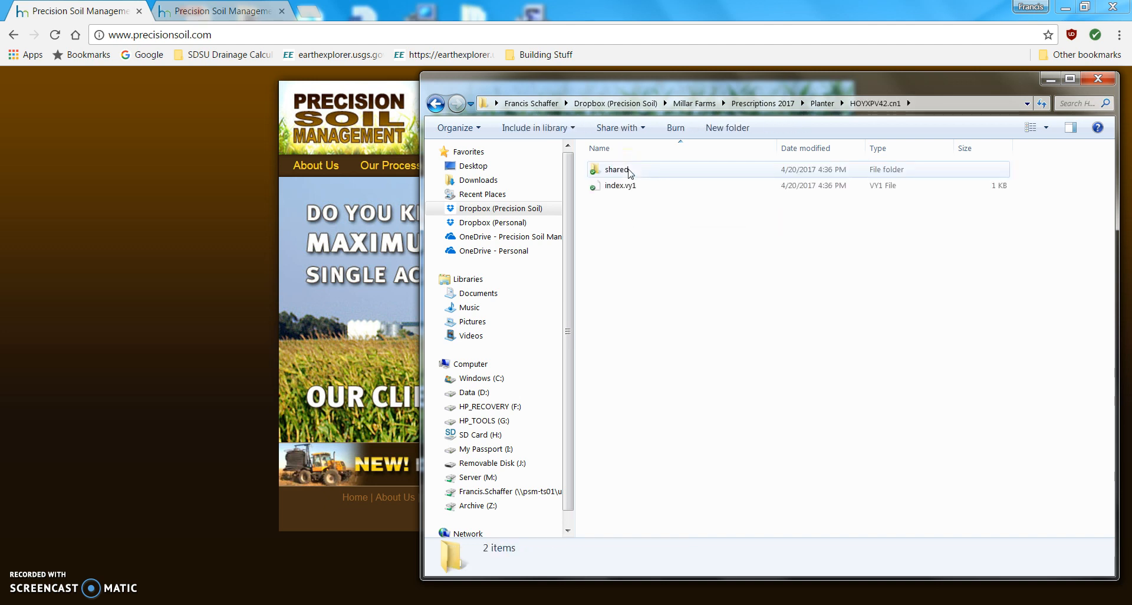
double_click(616, 169)
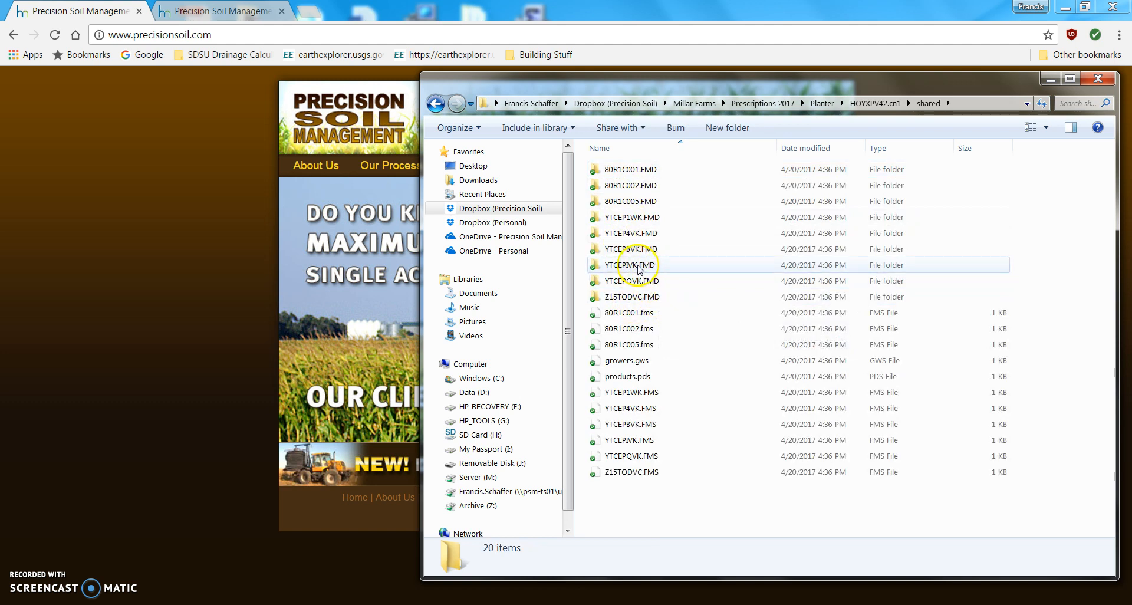
double_click(629, 264)
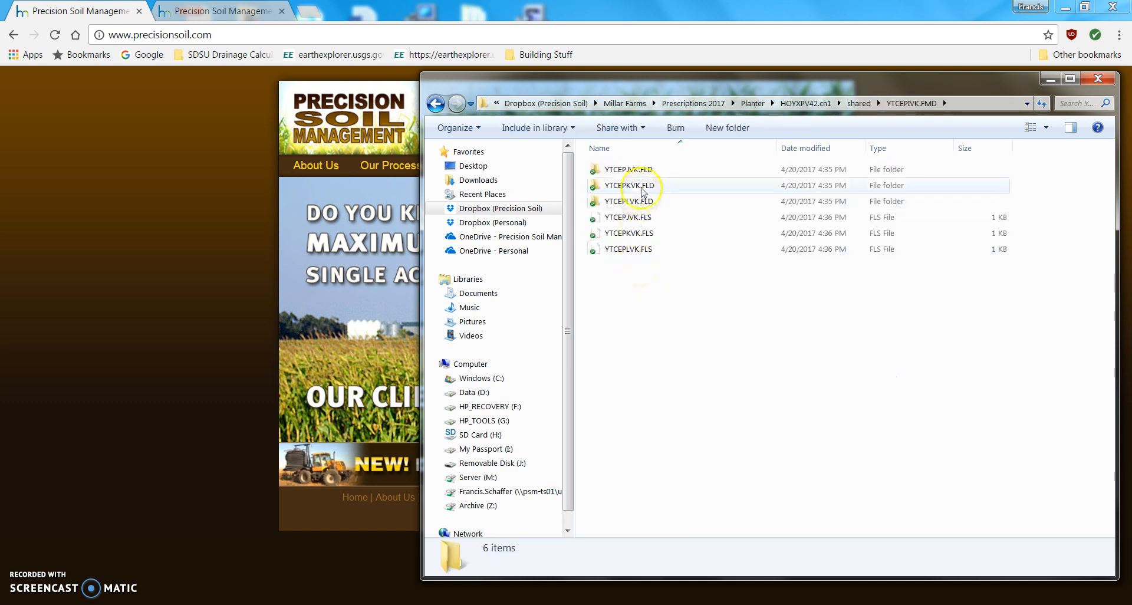
left_click(633, 169)
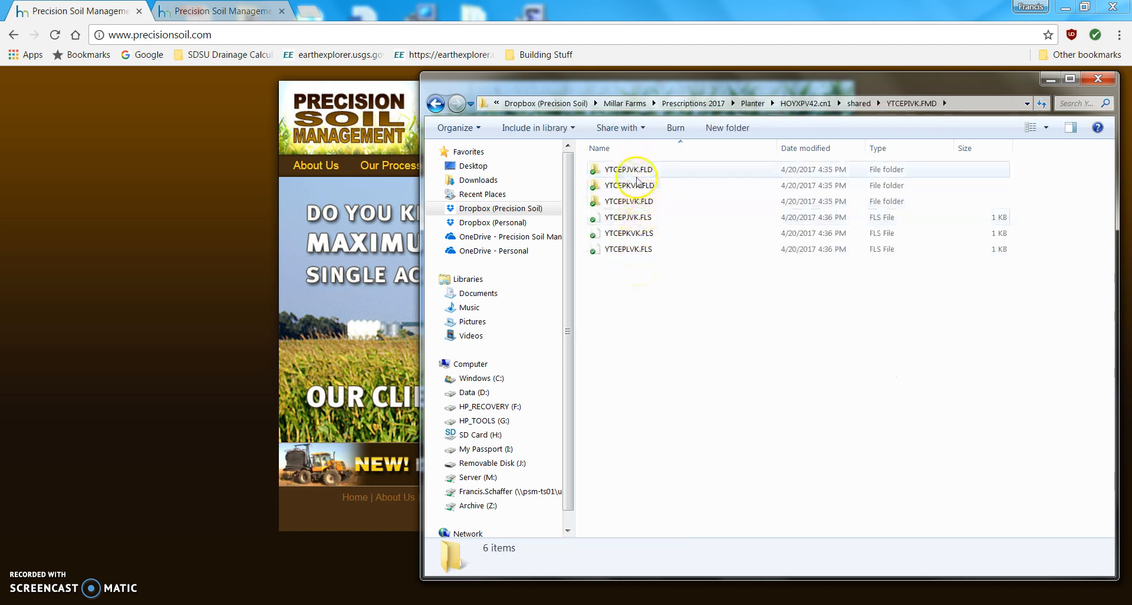
double_click(633, 169)
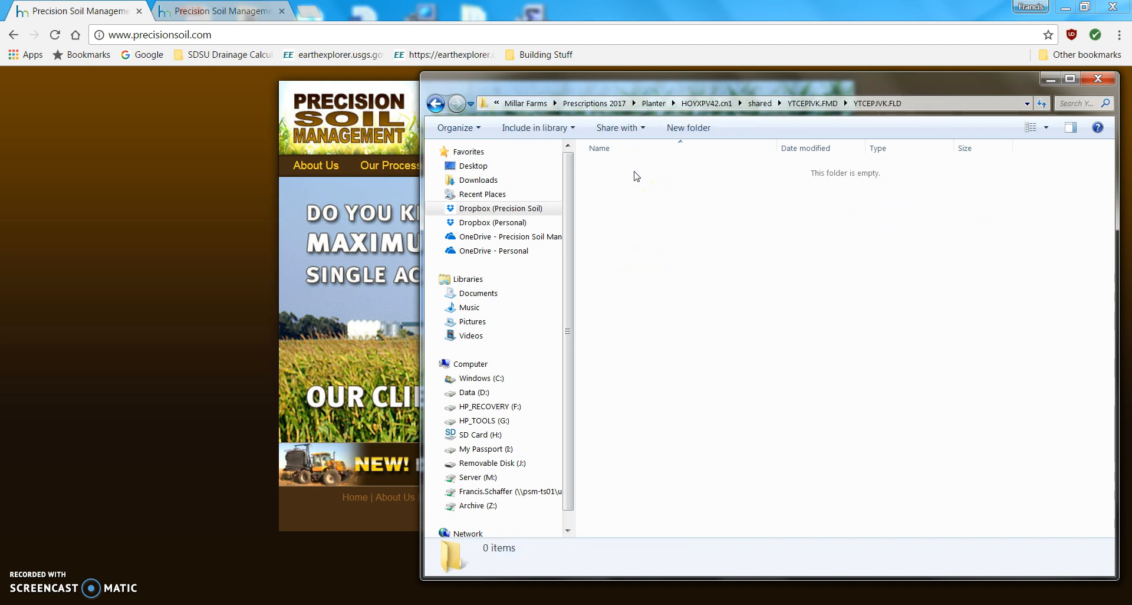
left_click(435, 104)
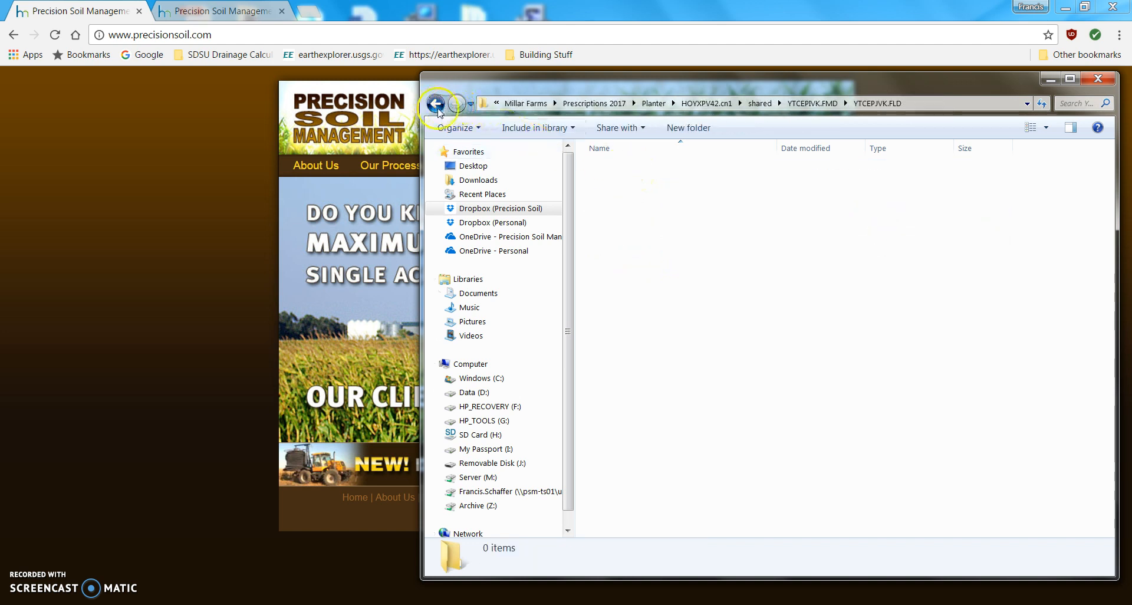
left_click(435, 102)
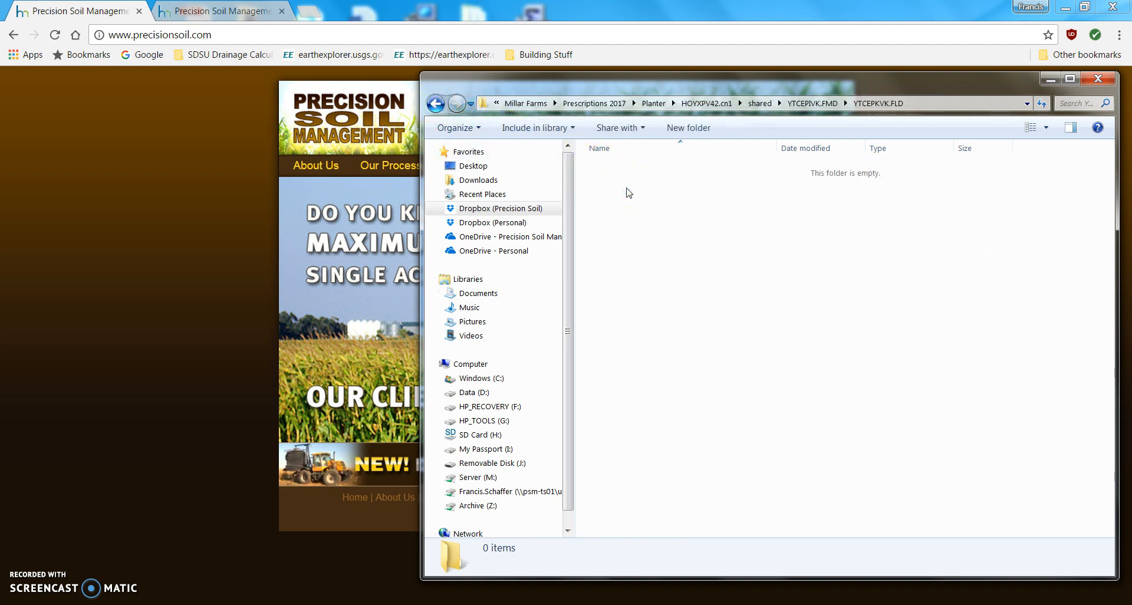
left_click(435, 104)
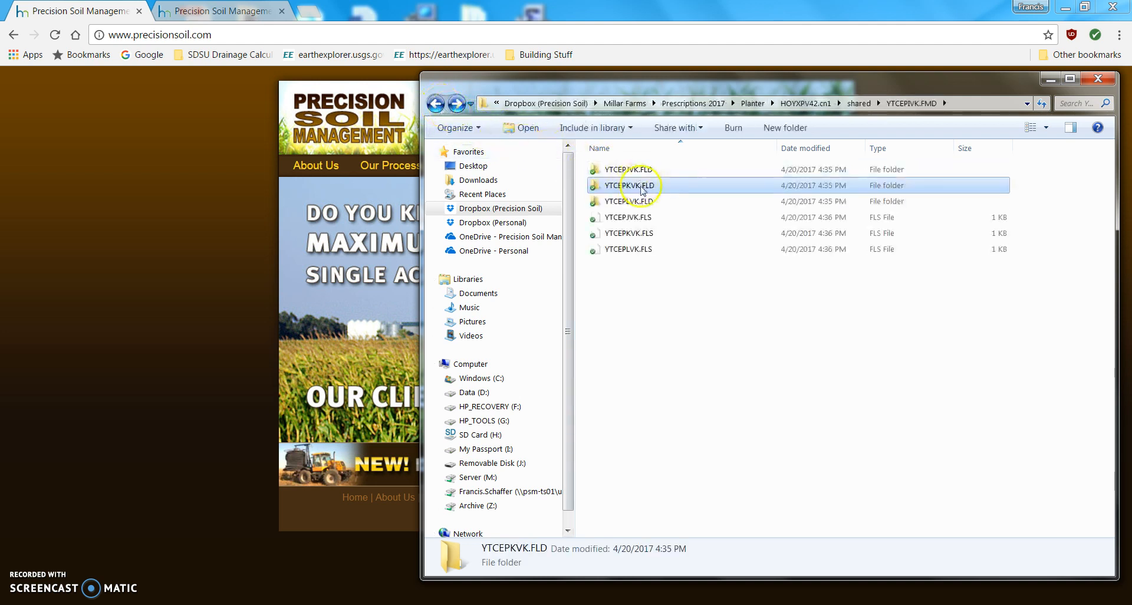
double_click(635, 185)
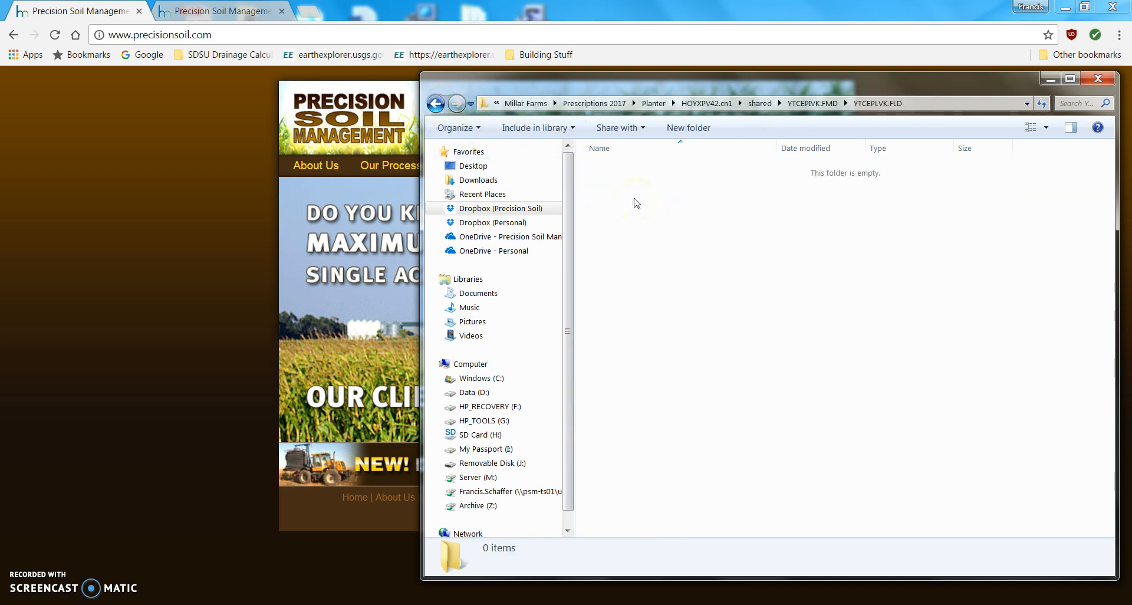
left_click(435, 104)
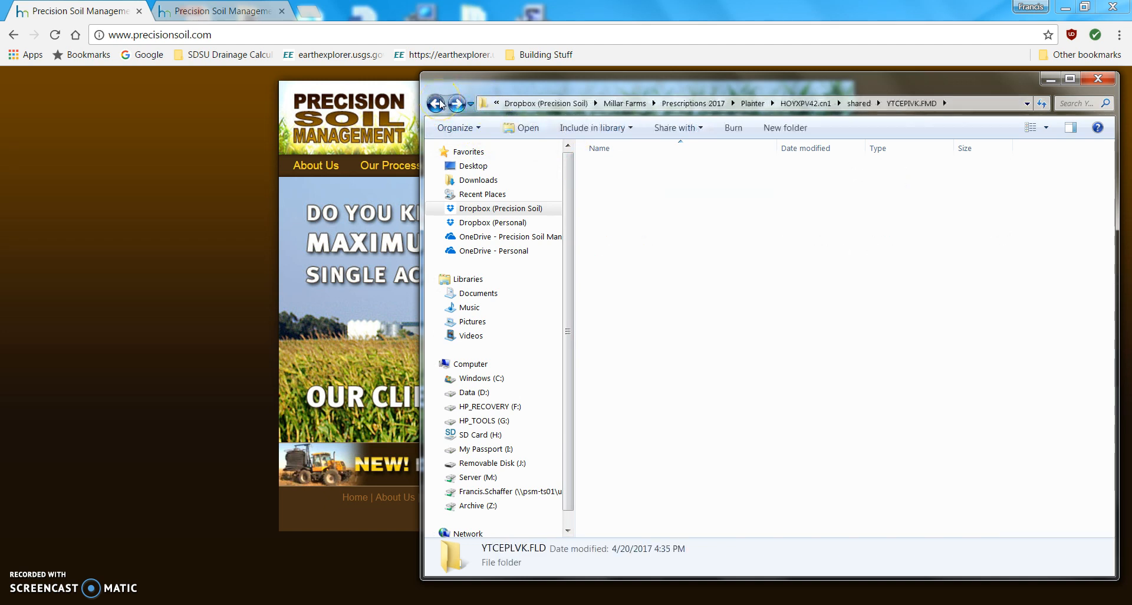
left_click(435, 104)
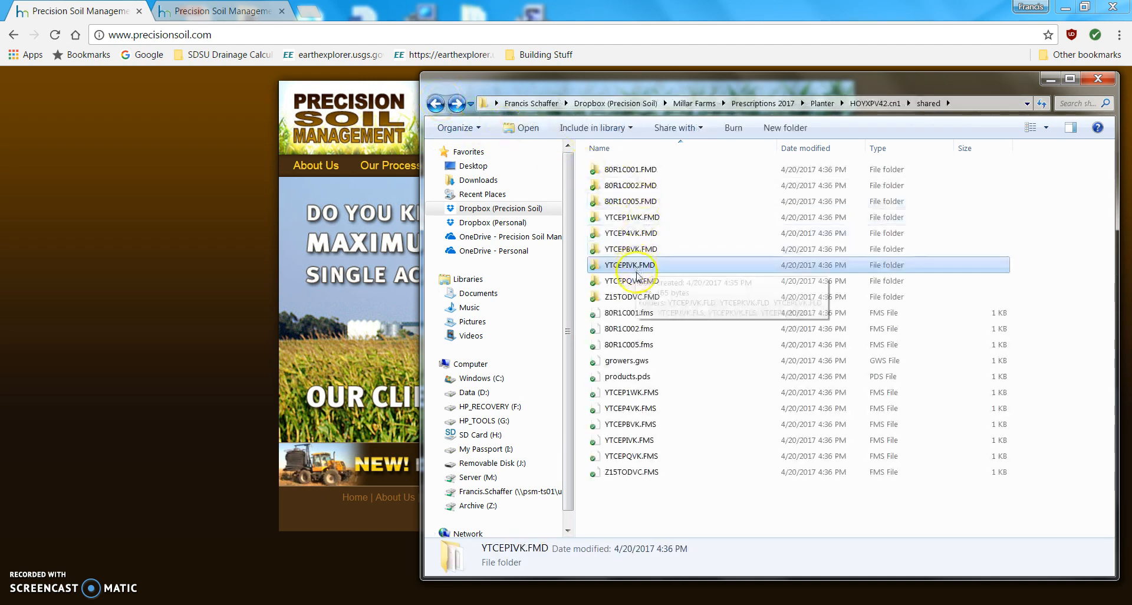
Step: Check the .FLD field folders inside Z15TODVC.FMD, then return to the Planter folder
double_click(630, 296)
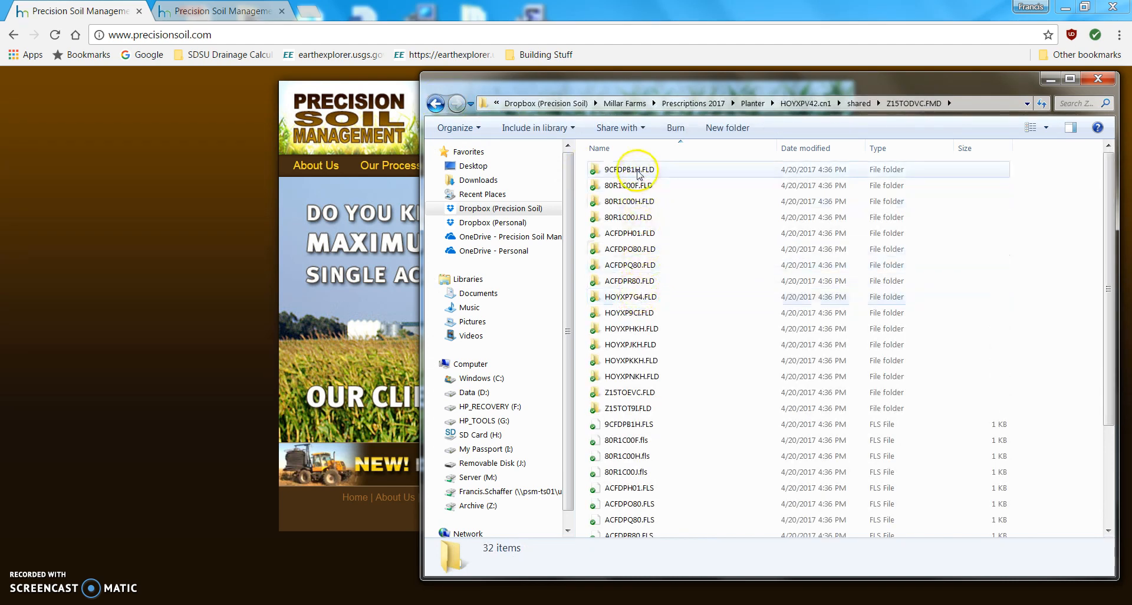
double_click(629, 169)
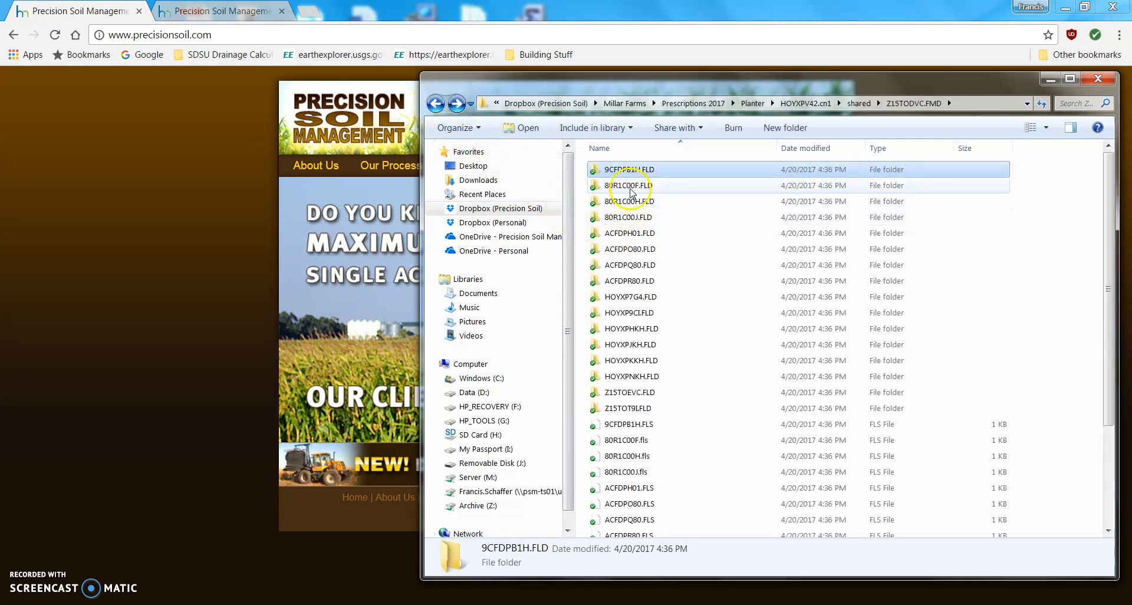
left_click(629, 185)
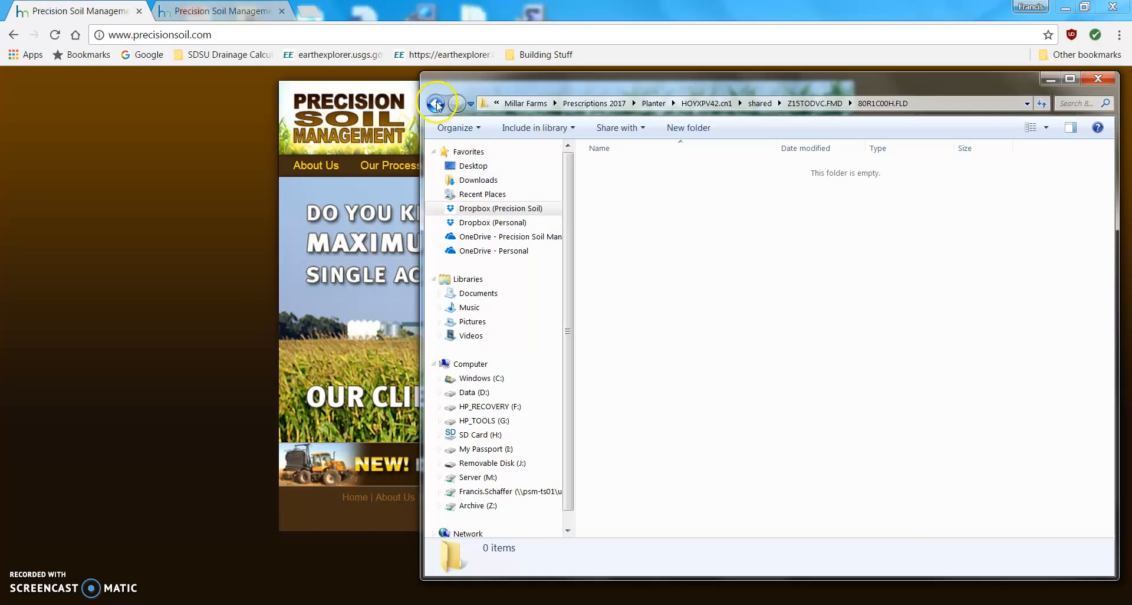
left_click(435, 104)
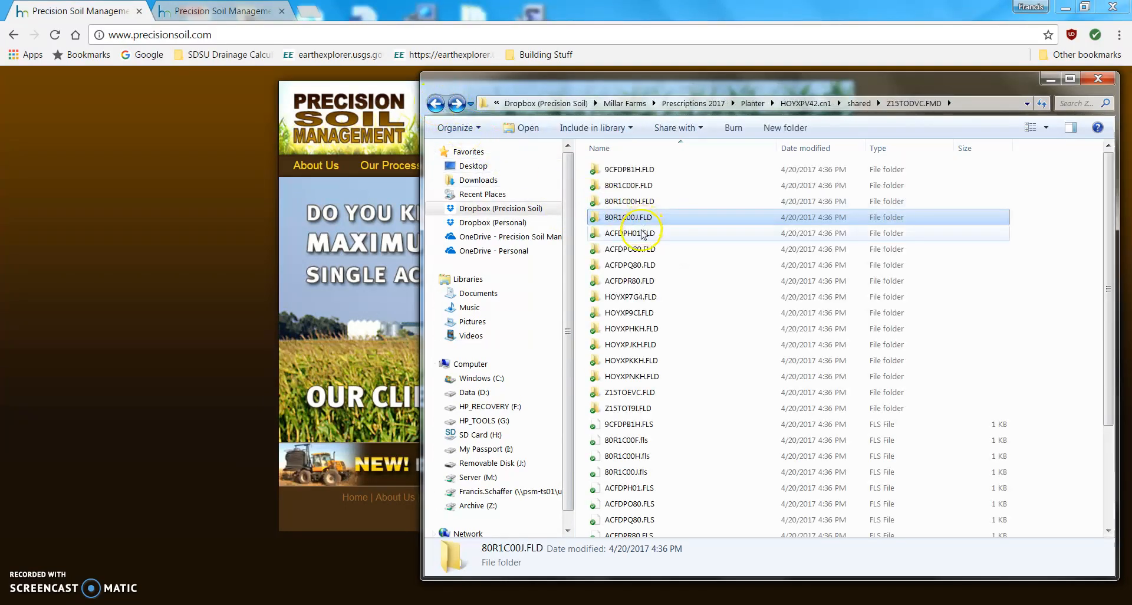
double_click(630, 232)
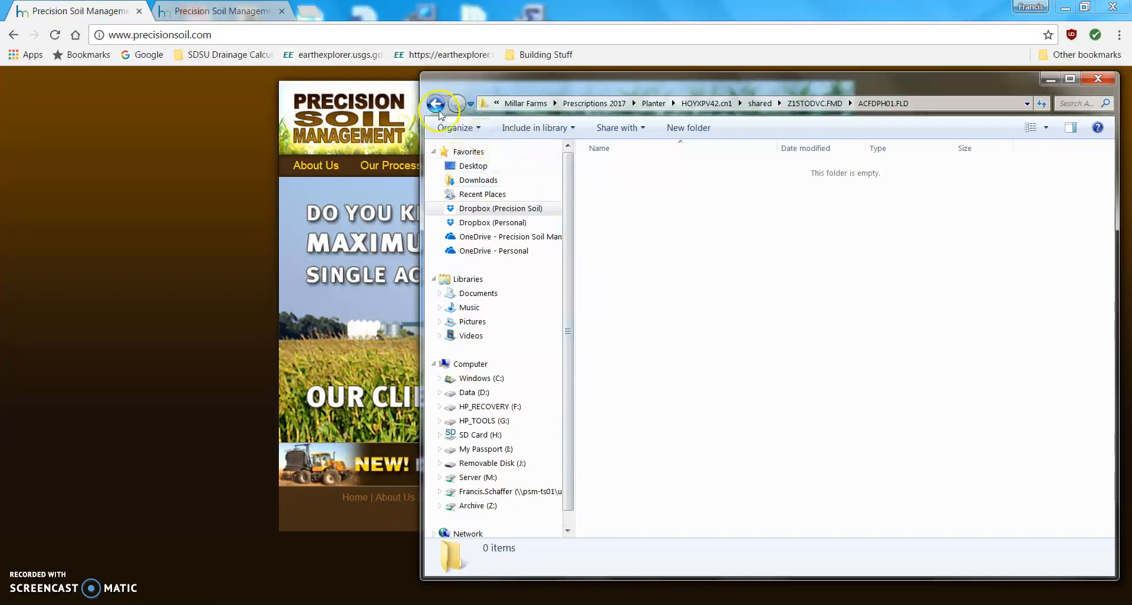
left_click(435, 104)
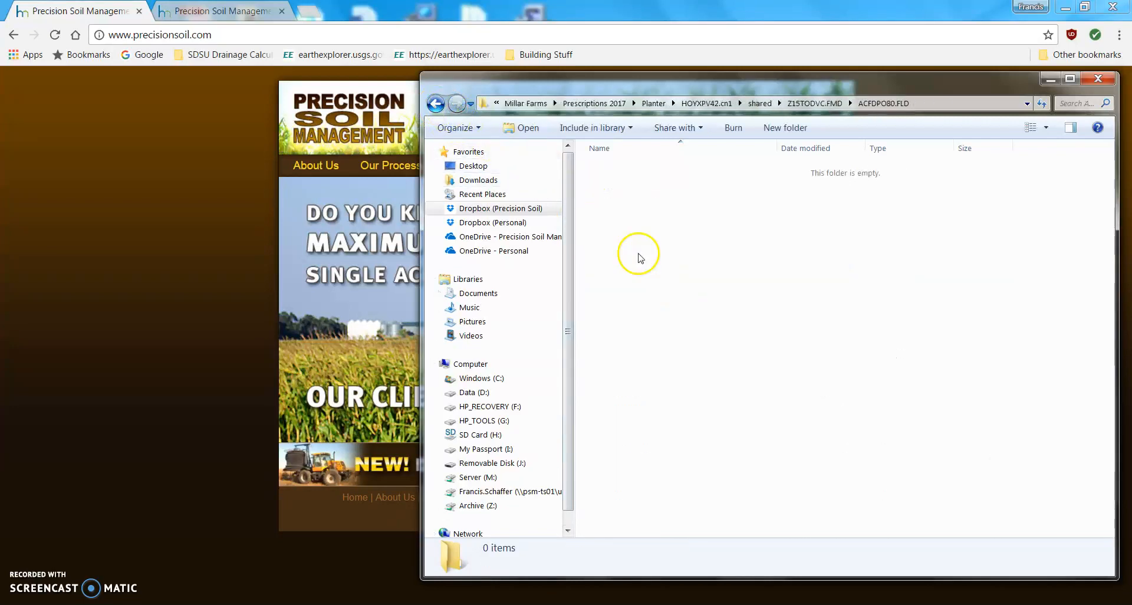
left_click(435, 104)
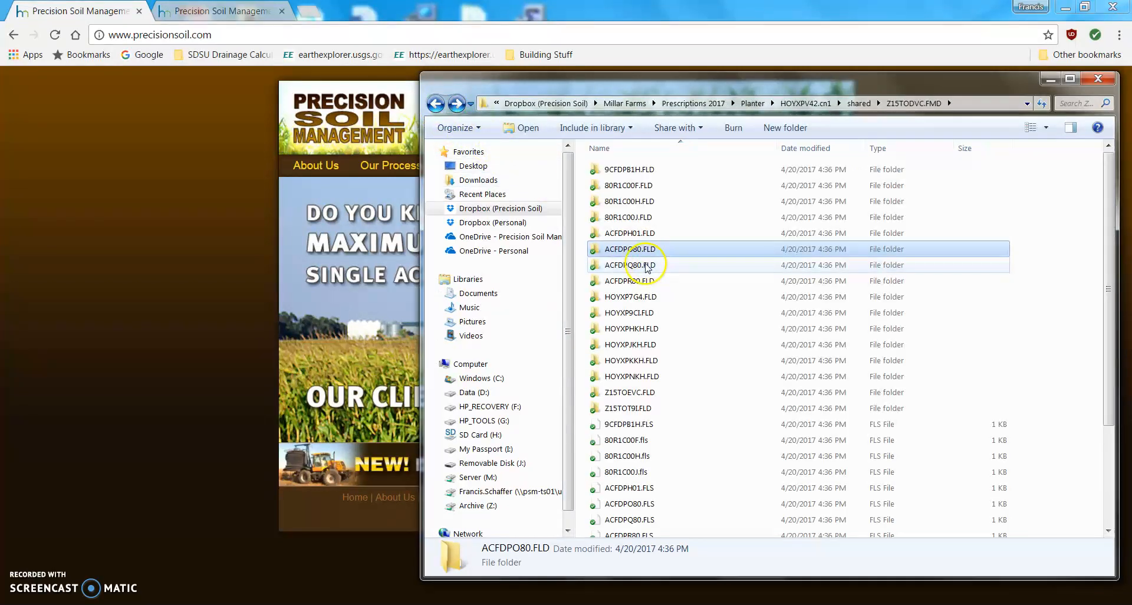
double_click(635, 265)
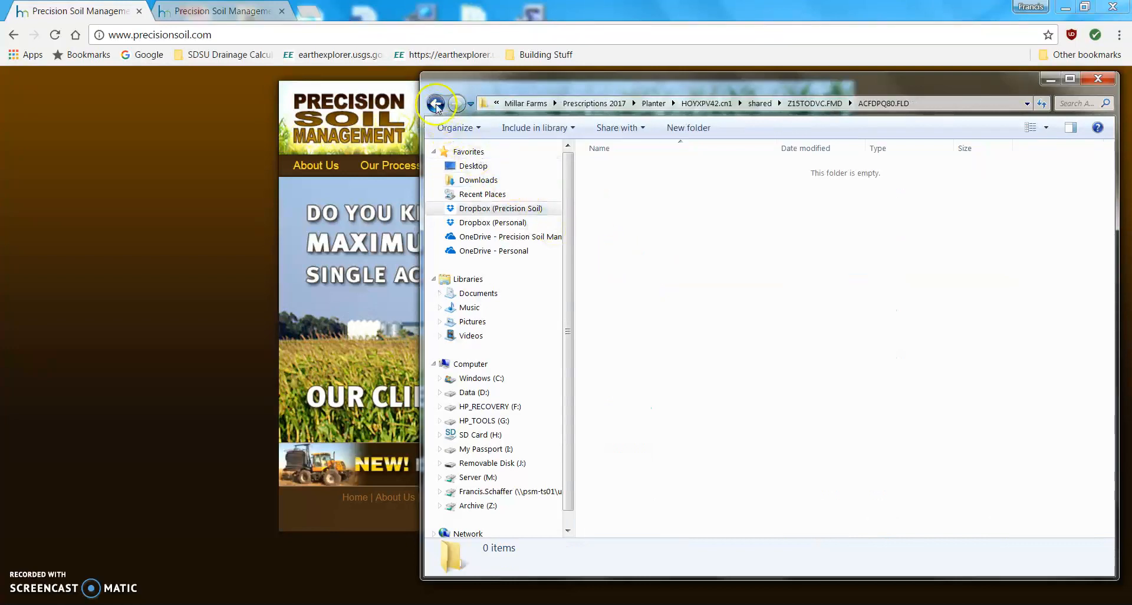
left_click(435, 104)
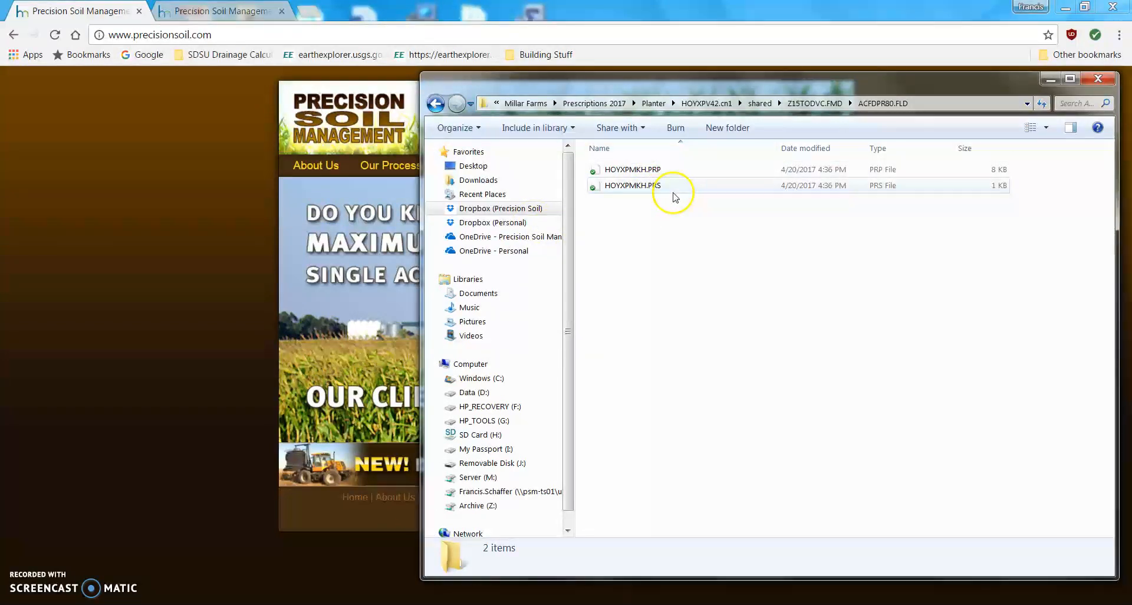
mouse_move(638, 173)
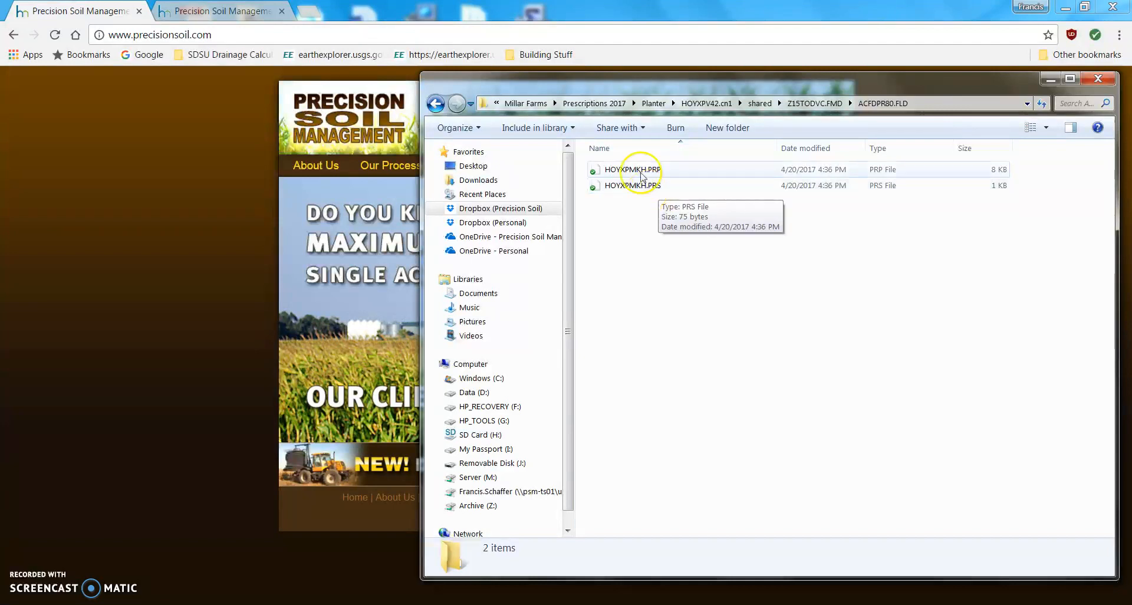
mouse_move(632, 169)
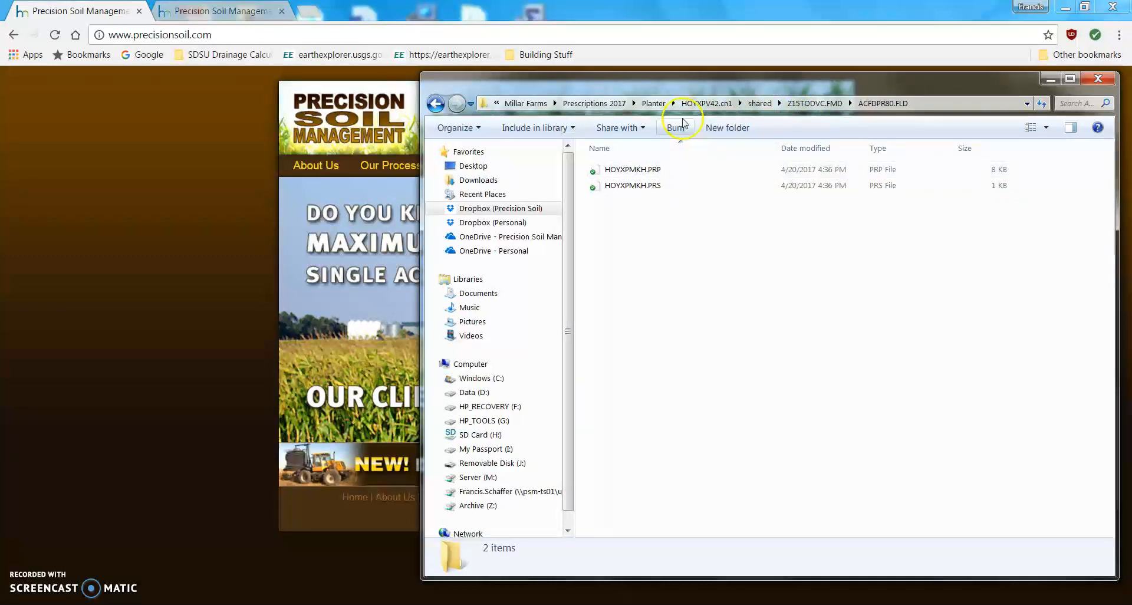
left_click(652, 102)
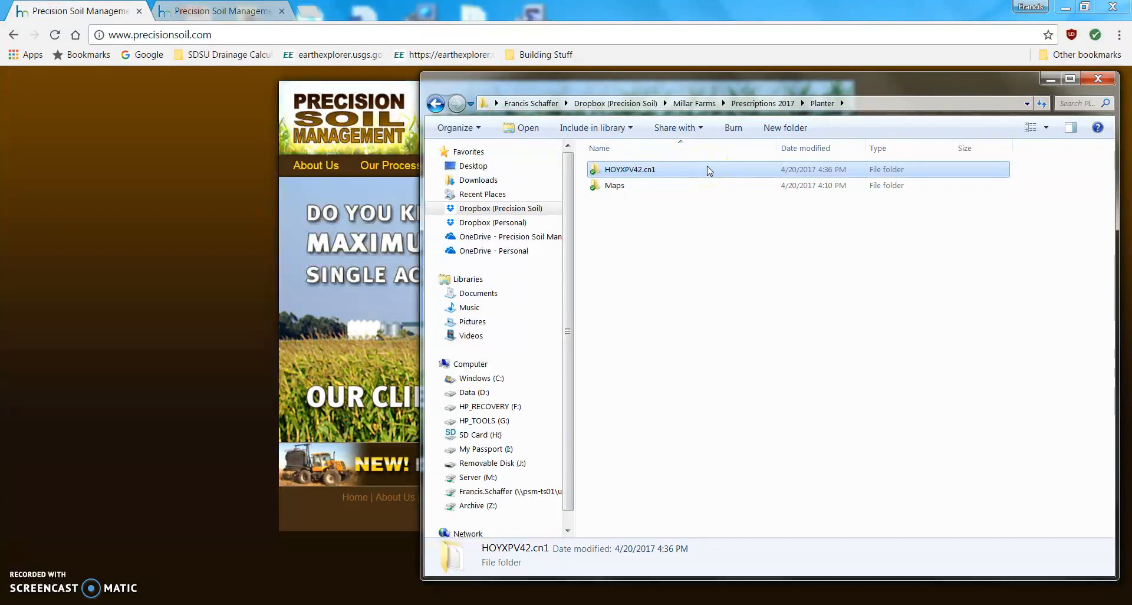
mouse_move(706, 175)
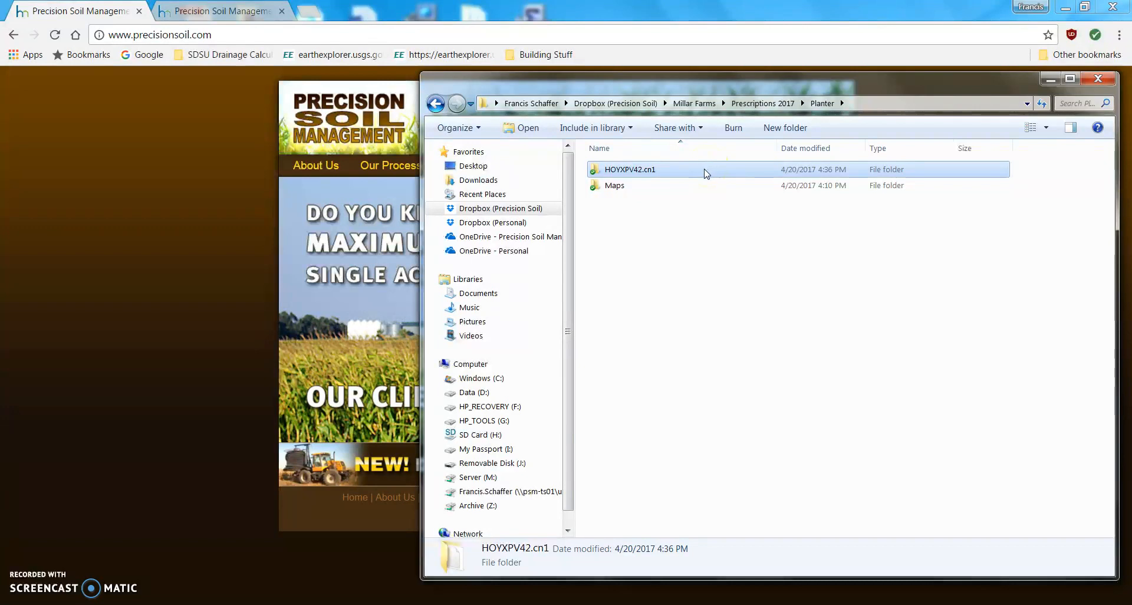
Step: Send HOYXPV42.cn1 to Removable Disk (J:) via the Send to menu
right_click(628, 168)
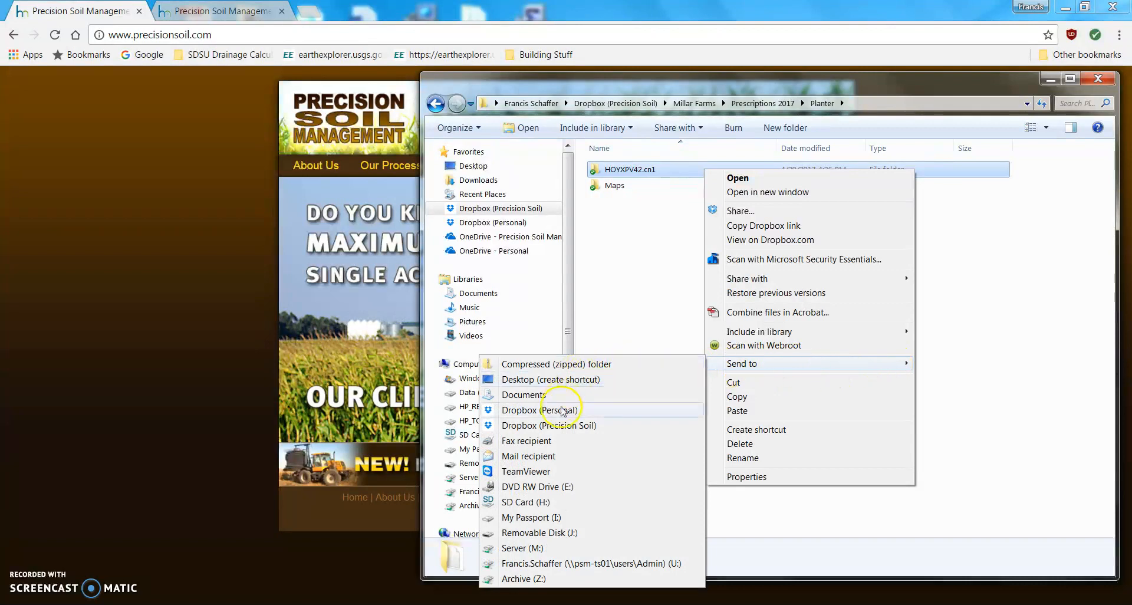
mouse_move(550, 533)
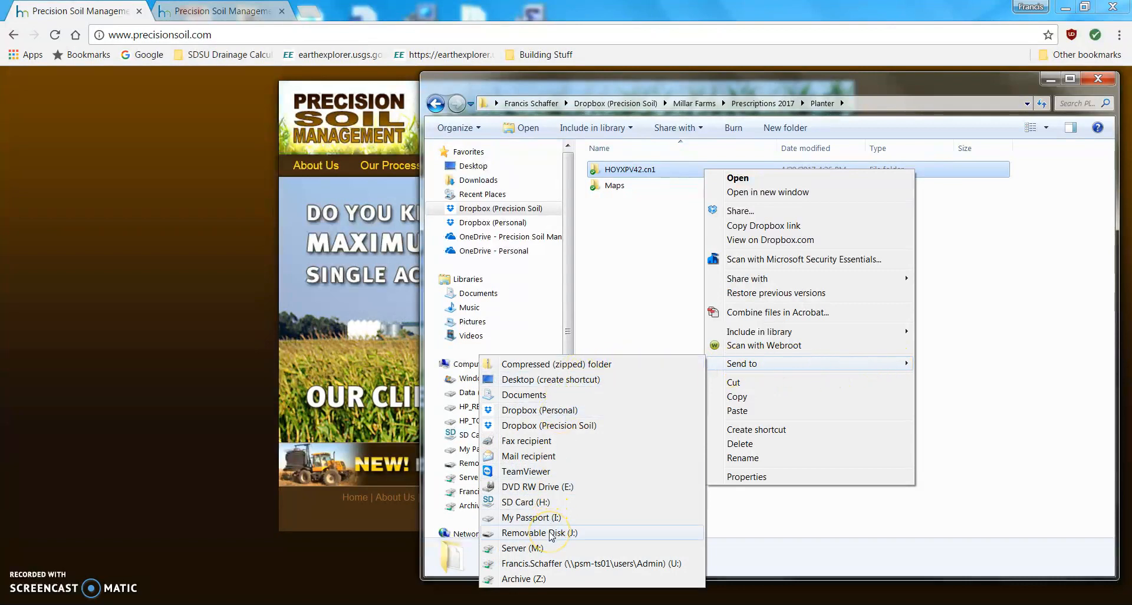
left_click(539, 533)
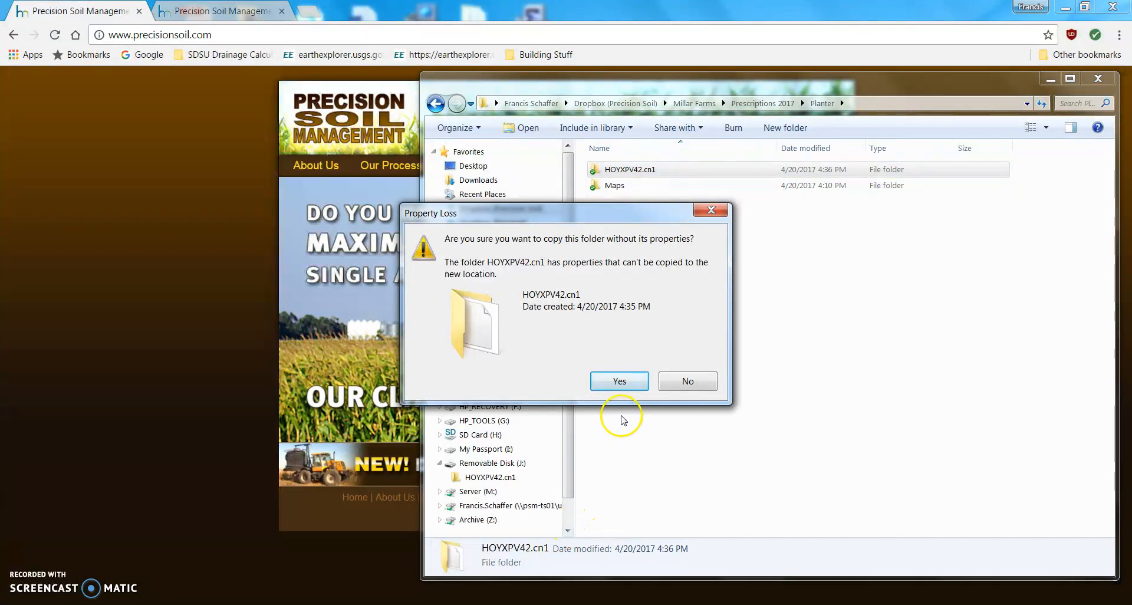
Step: Accept the property-loss prompts for all items so HOYXPV42.cn1 finishes copying
left_click(619, 381)
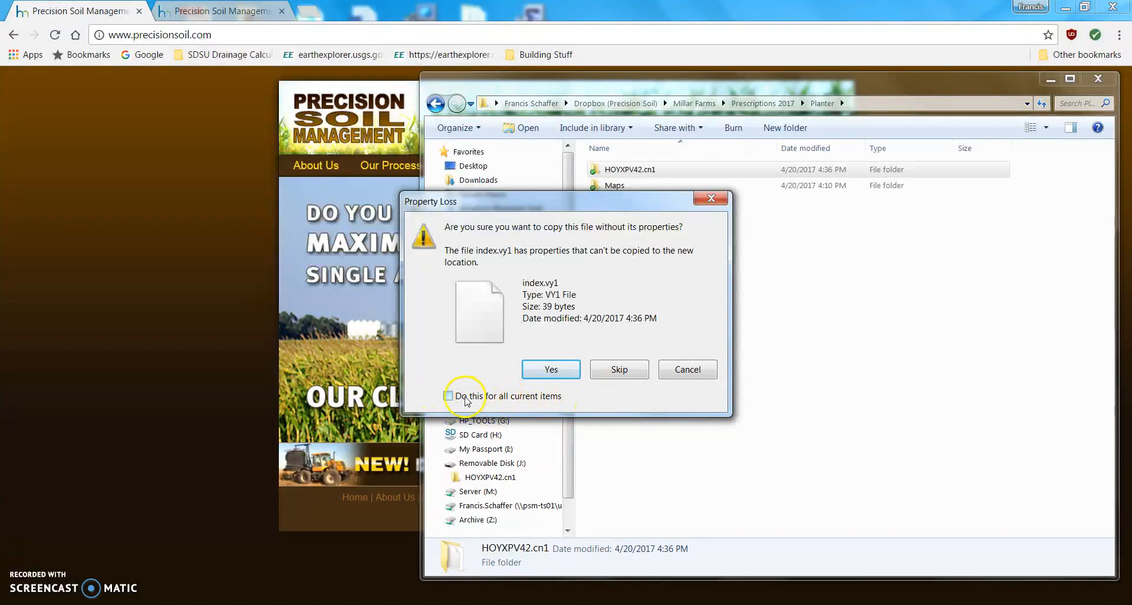
left_click(449, 395)
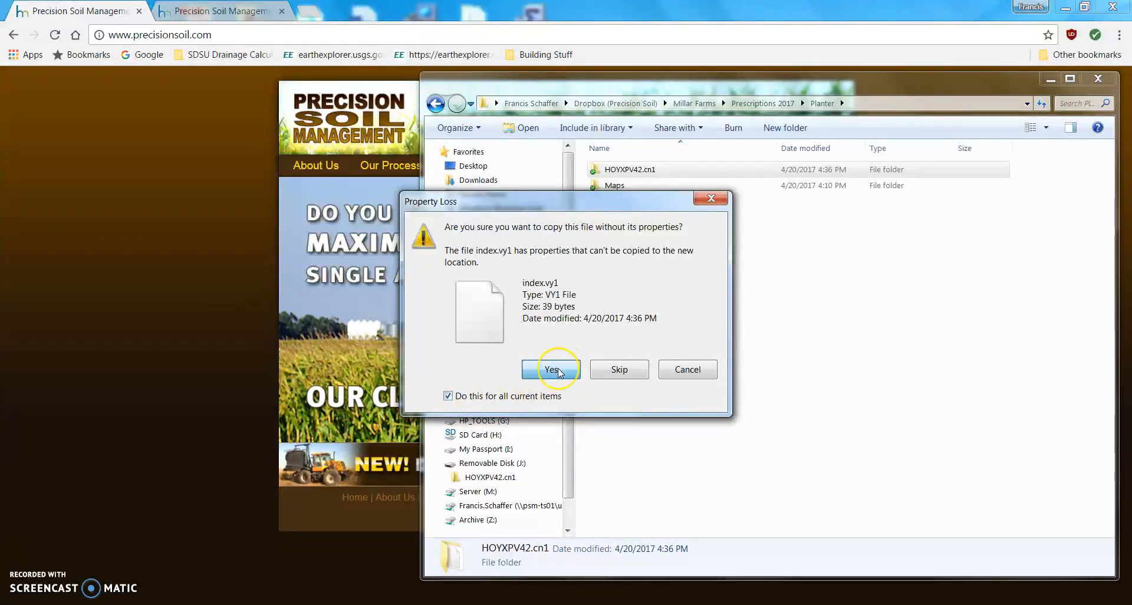
left_click(551, 369)
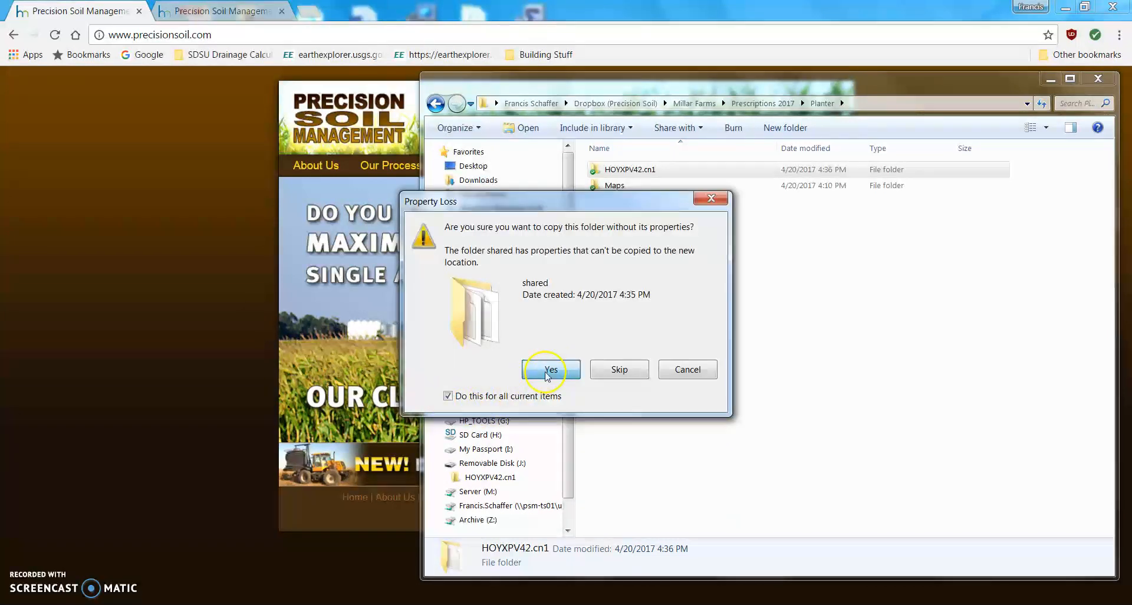
left_click(551, 369)
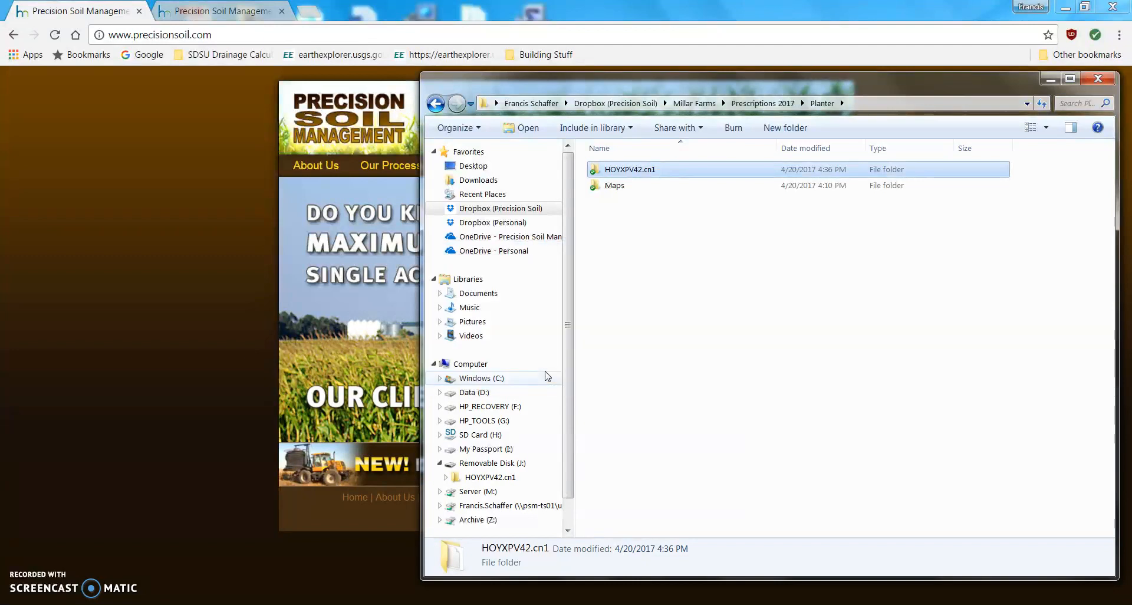
mouse_move(567, 596)
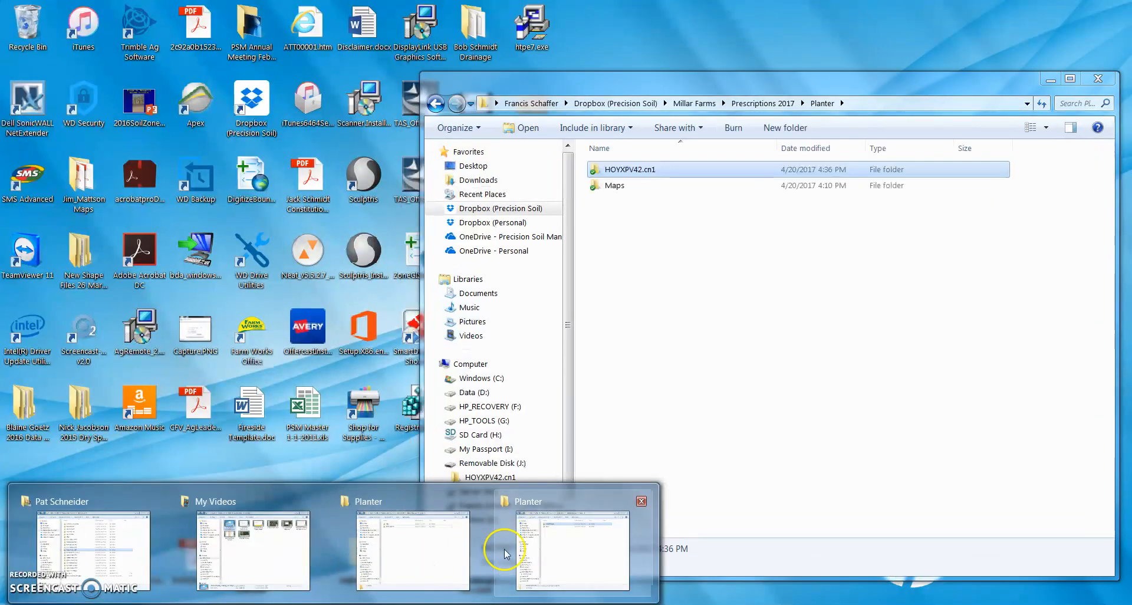
mouse_move(581, 550)
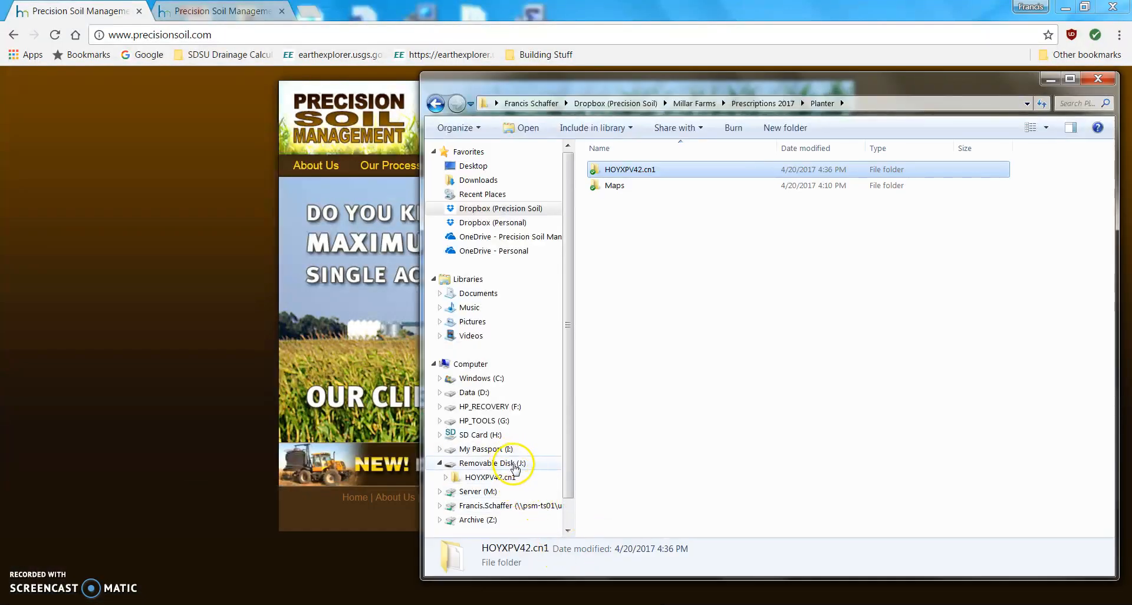
Step: Show Removable Disk (J:) holding only the copied HOYXPV42.cn1 folder
left_click(493, 462)
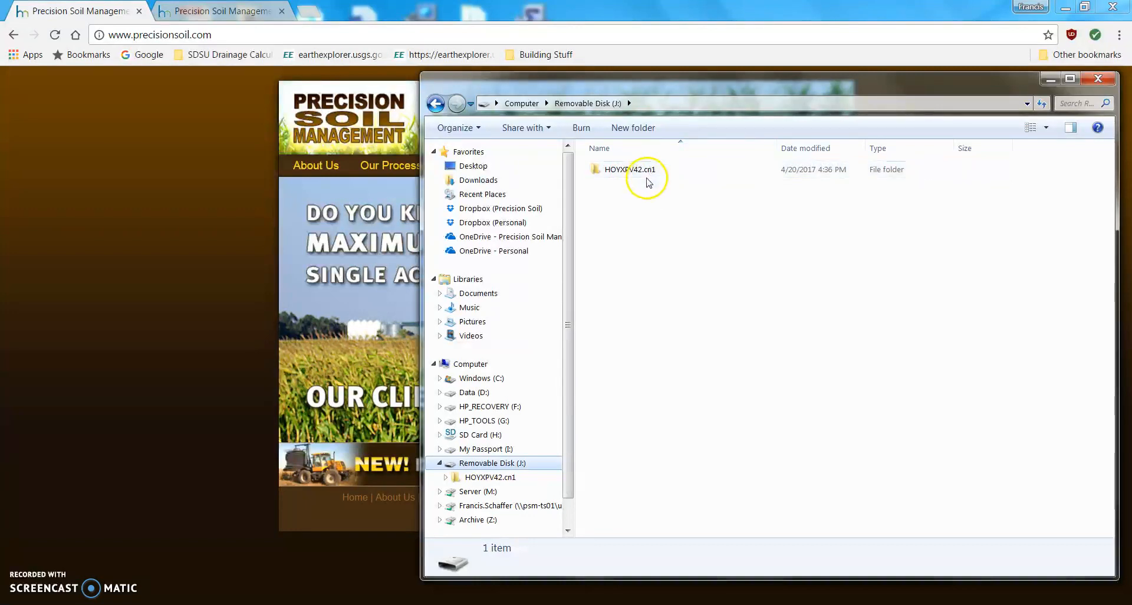
left_click(630, 169)
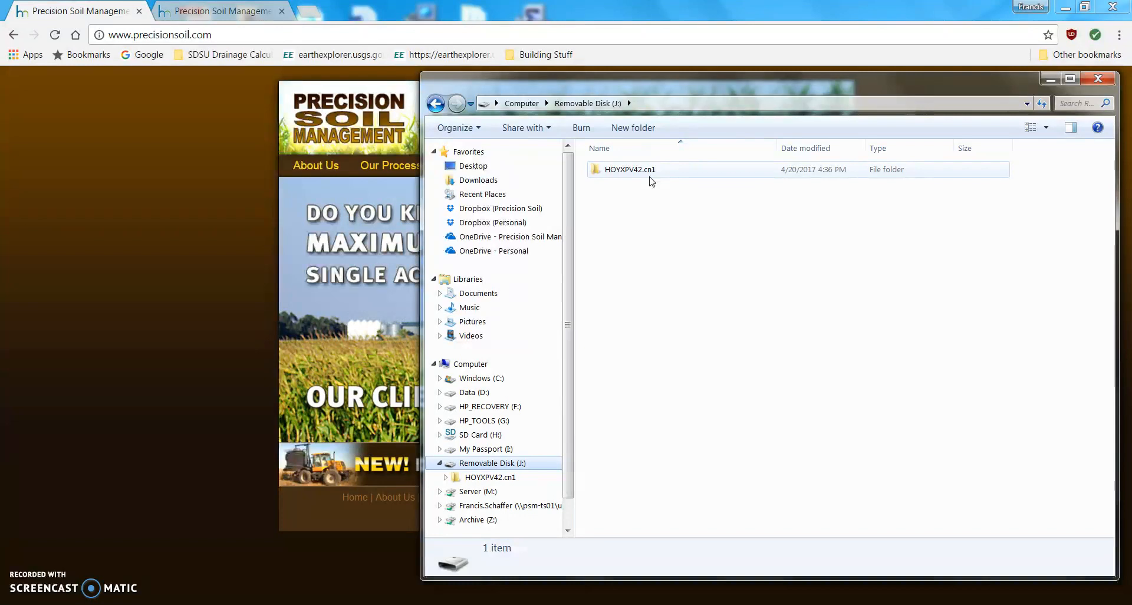
mouse_move(787, 180)
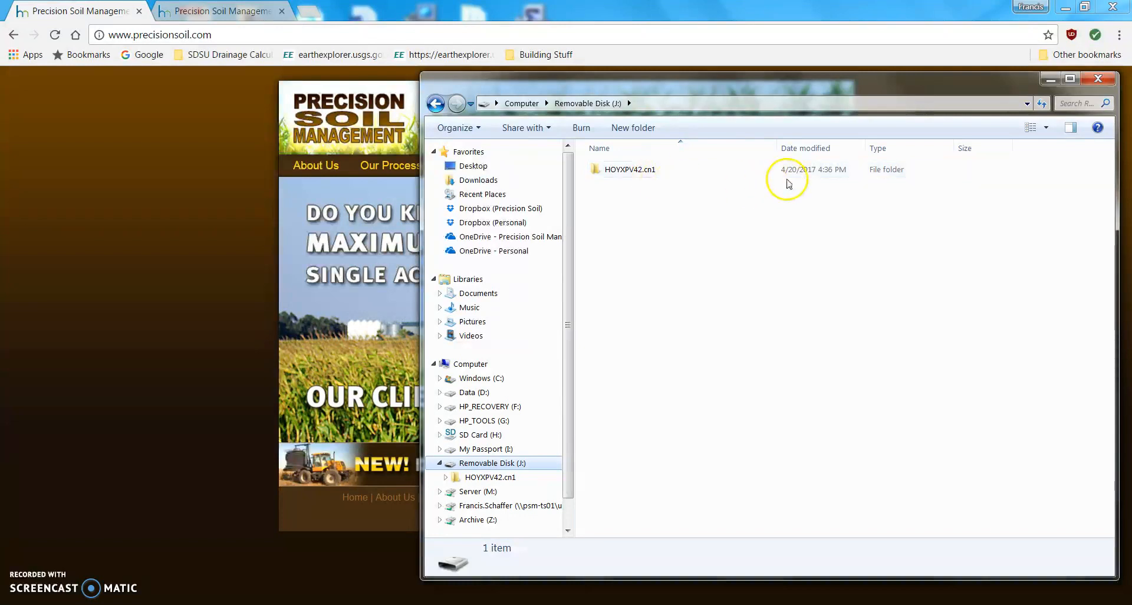
mouse_move(1046, 141)
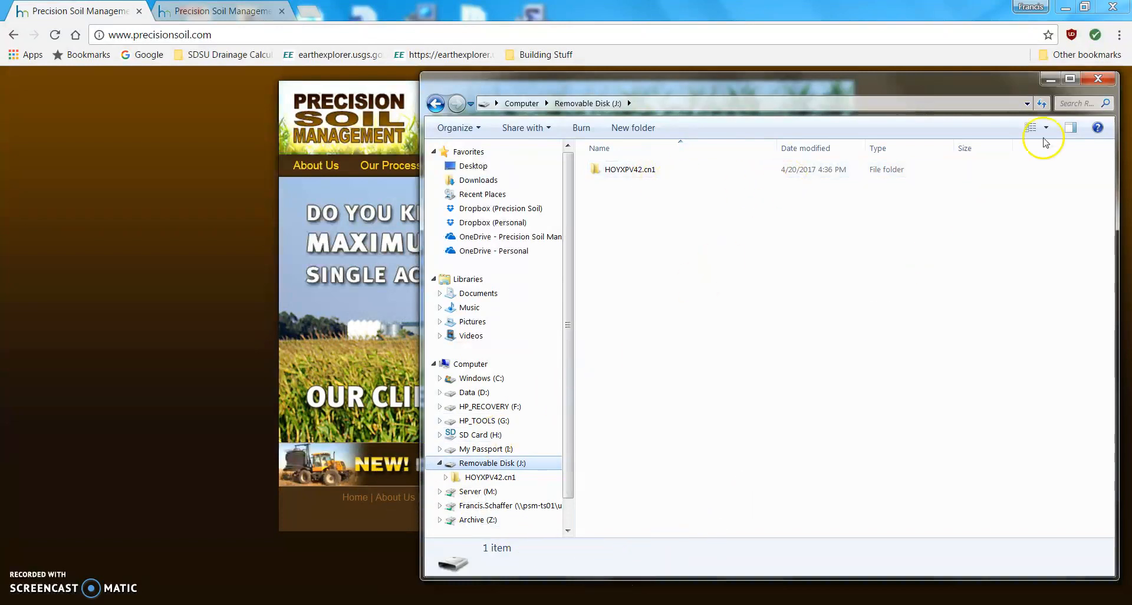